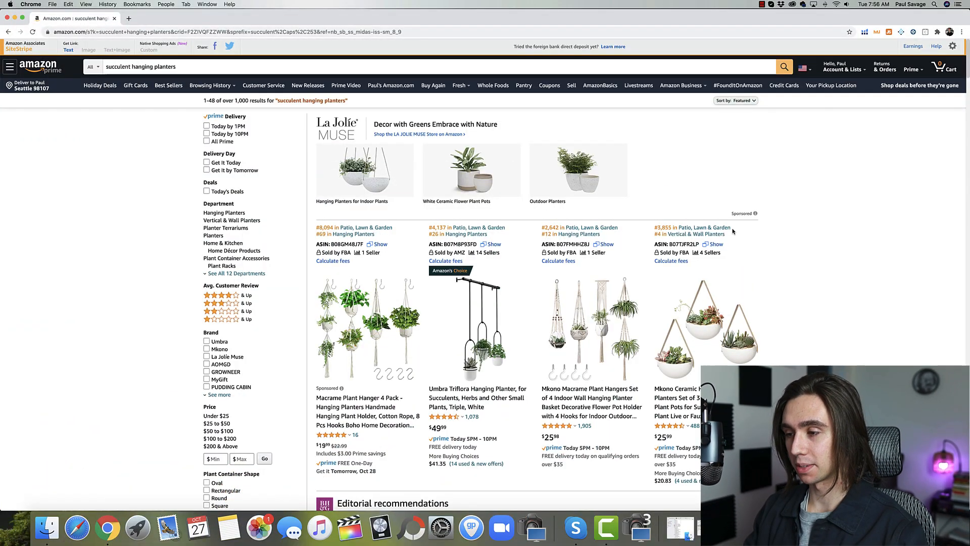
mouse_move(836, 276)
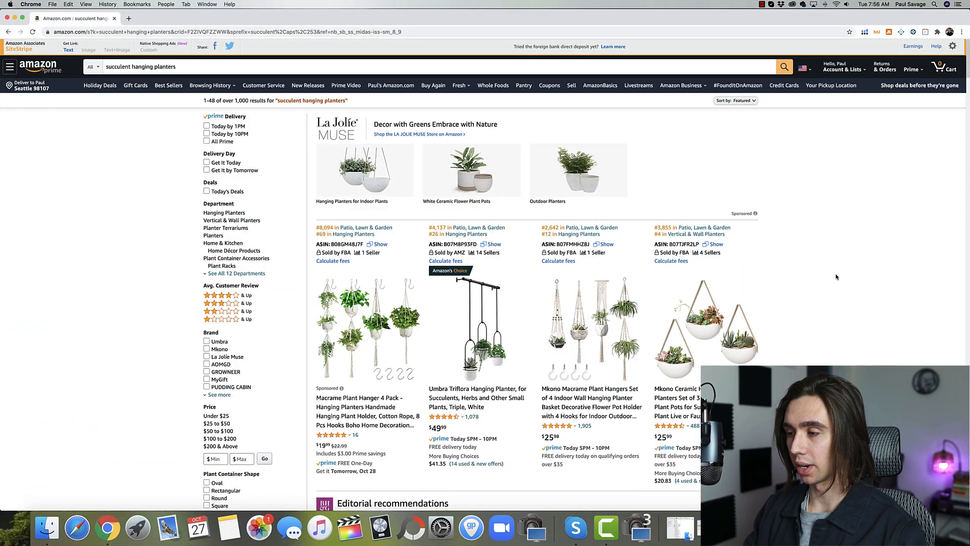
Scroll the succulent hanging planters results down to the Mkono ceramic wall planter set of 3.
scroll("down", 3)
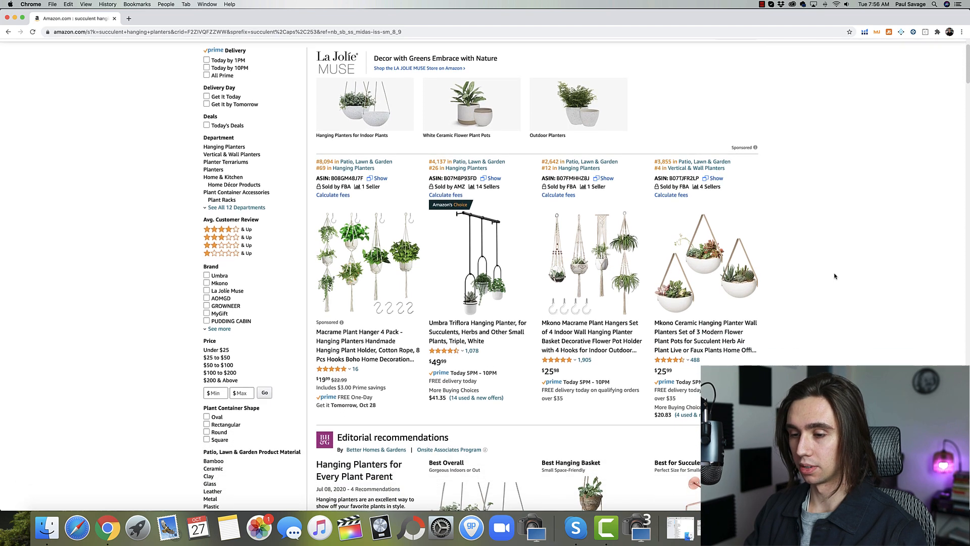
scroll("down", 3)
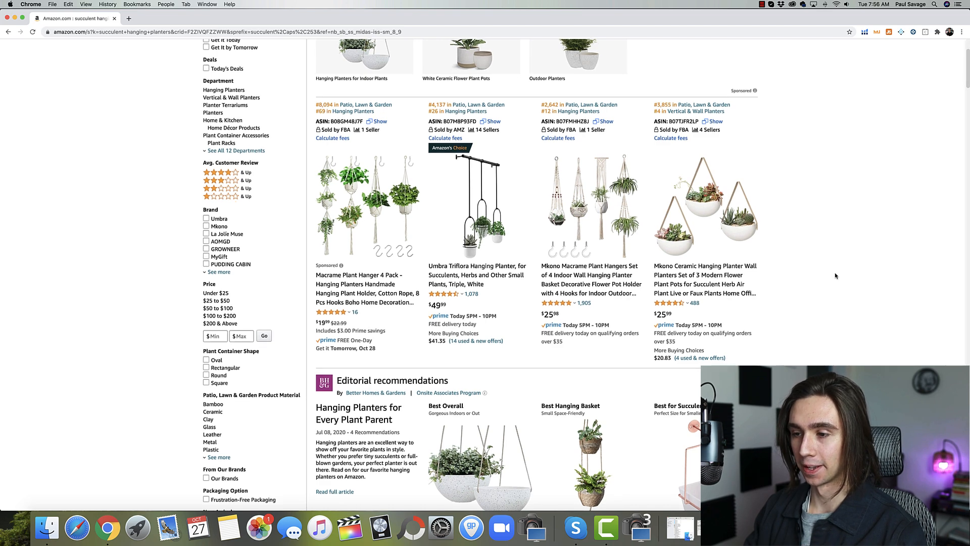
scroll("up", 3)
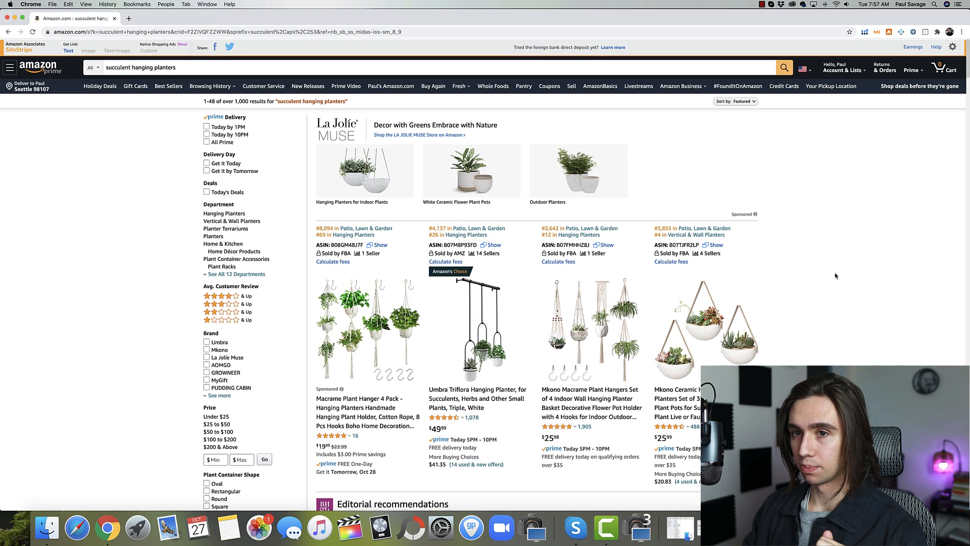
scroll("down", 3)
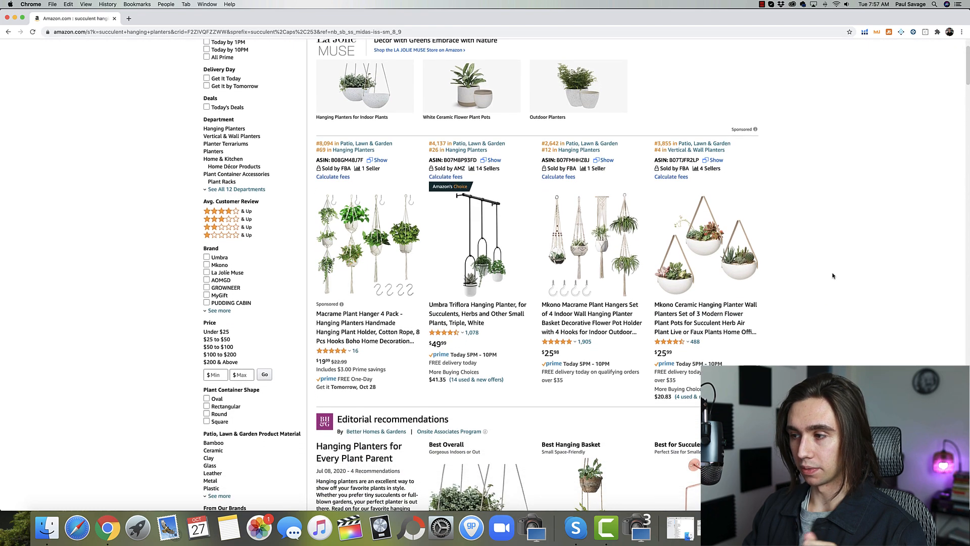
scroll("down", 3)
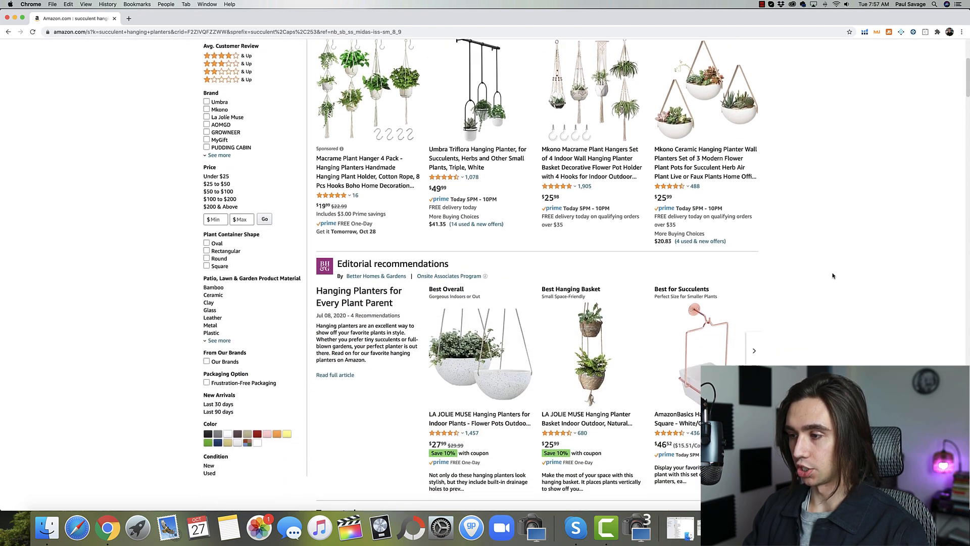
scroll("down", 3)
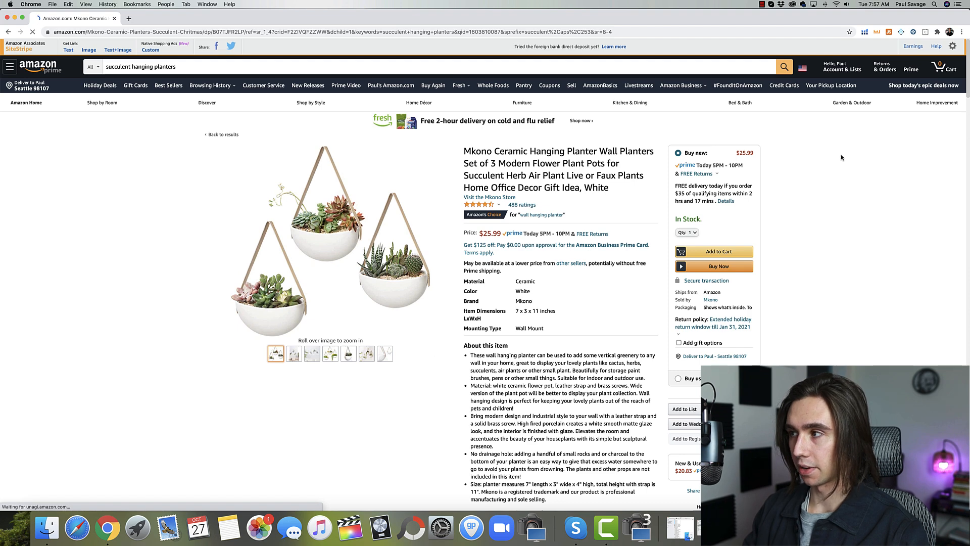
Run Helium 10 Xray on the Mkono planter listing to see its estimated $19,493 revenue, then close it.
left_click(864, 33)
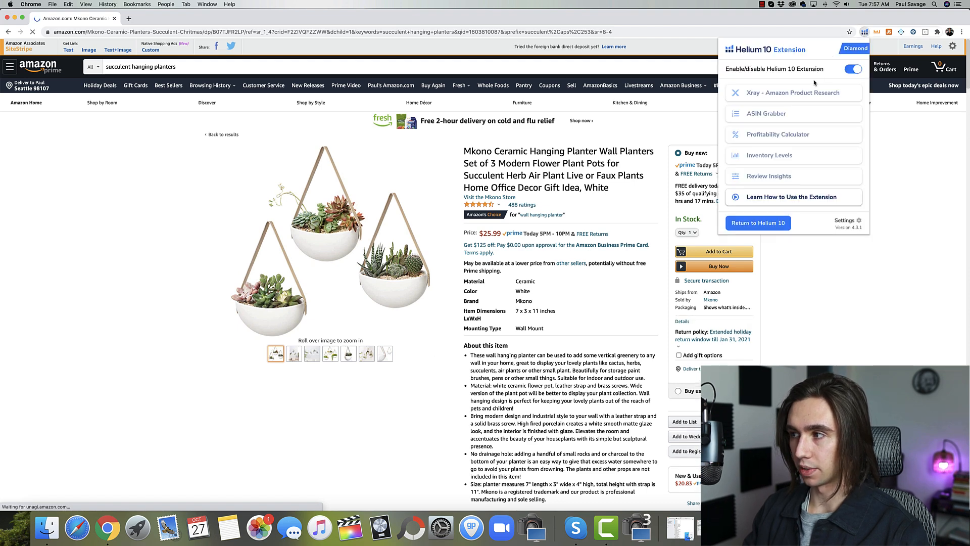
left_click(796, 92)
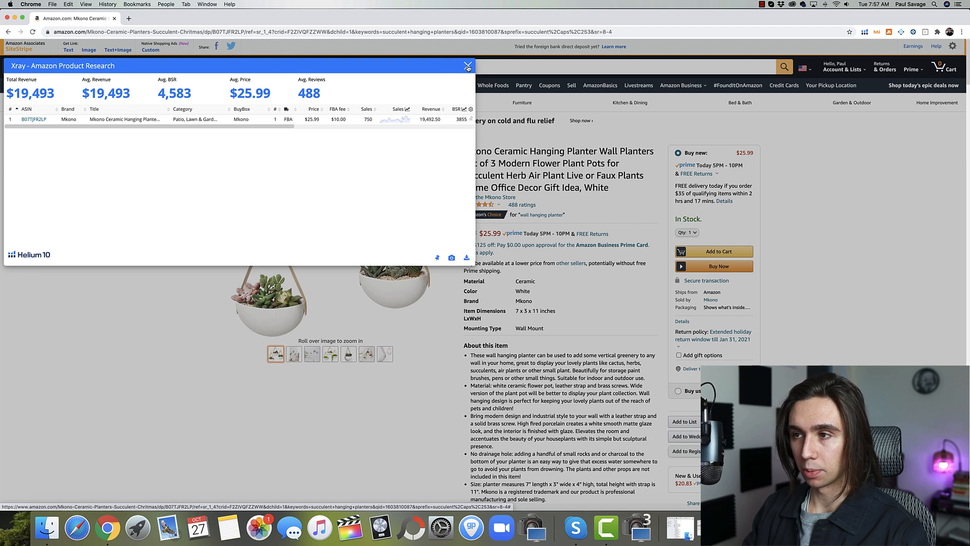
left_click(467, 66)
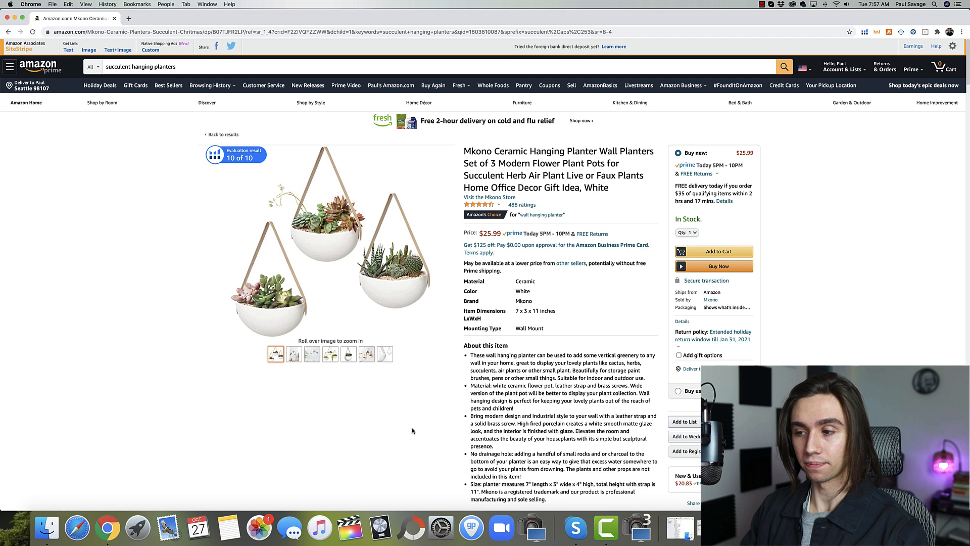
Review the Keepa price history chart on the listing and start a new blank browser tab.
left_click(366, 353)
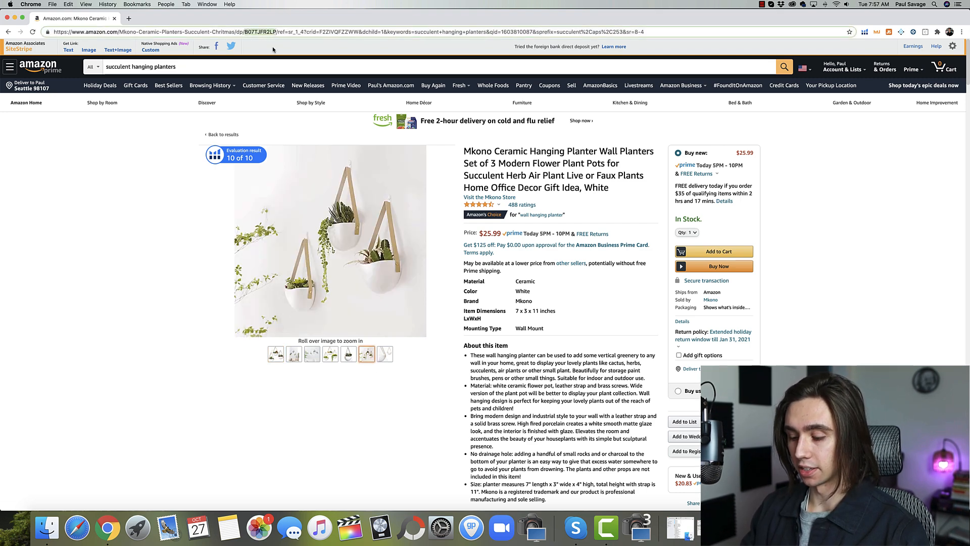
scroll("down", 3)
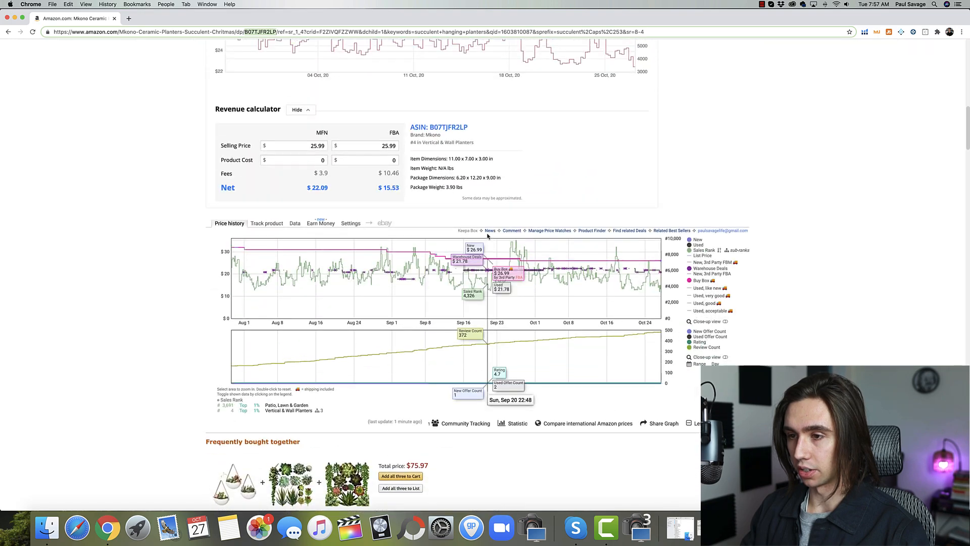
left_click(128, 18)
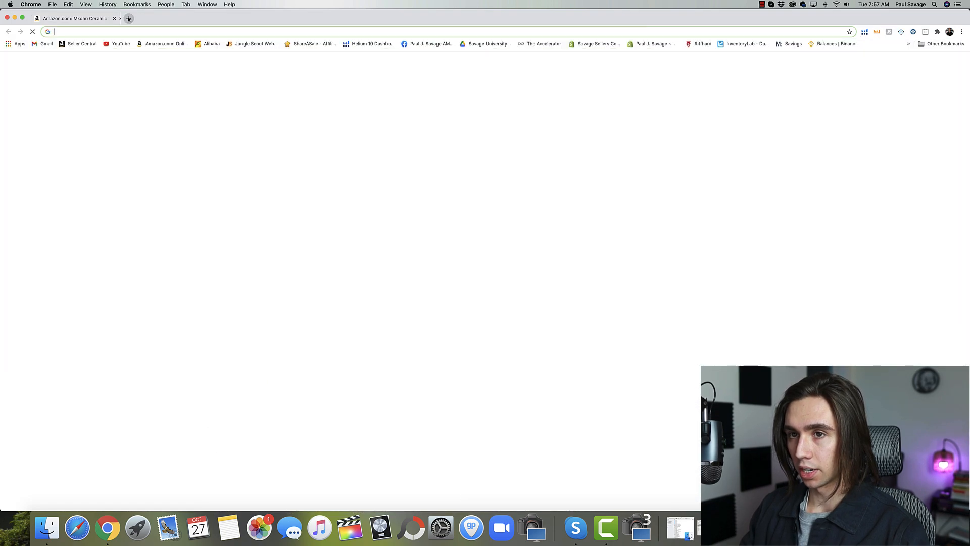
Go from the Helium 10 dashboard bookmark to the Cerebro reverse ASIN lookup.
left_click(129, 18)
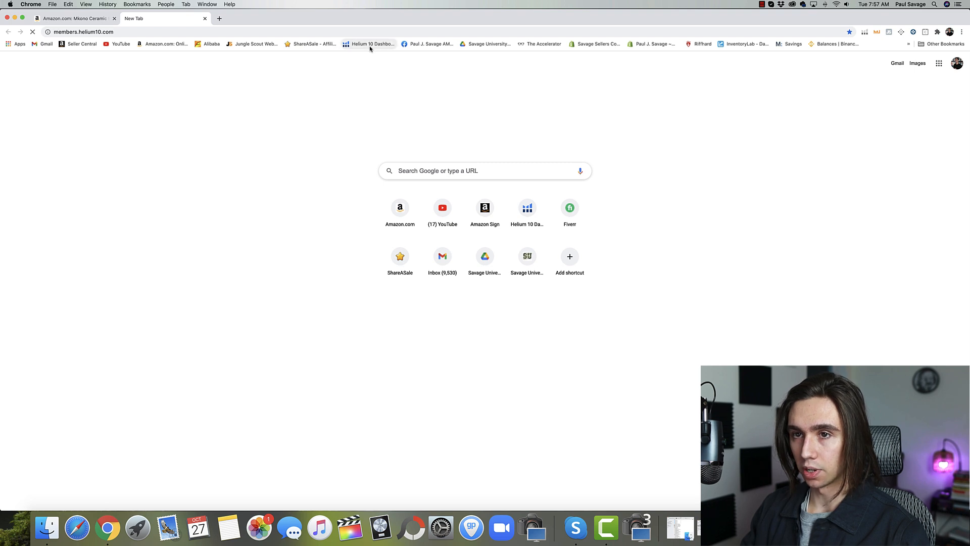
left_click(369, 44)
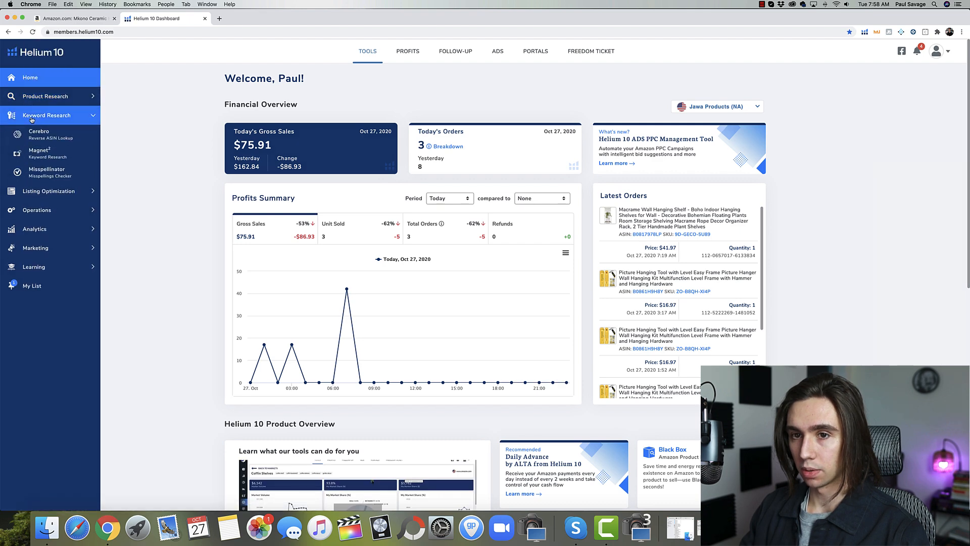
left_click(38, 135)
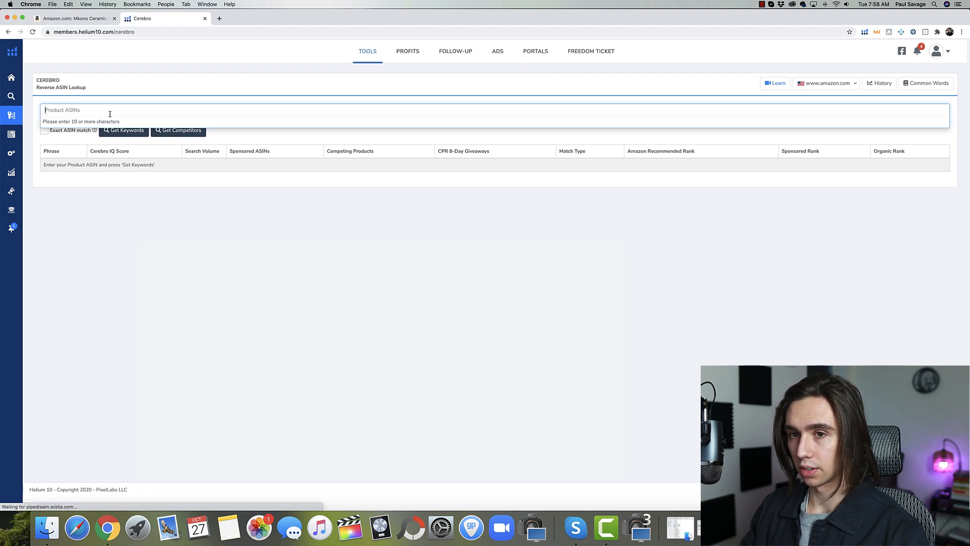
Start a Cerebro keyword search for ASIN B07TJFR2LP and return to the Amazon results tab.
type("B07TJFR2LP")
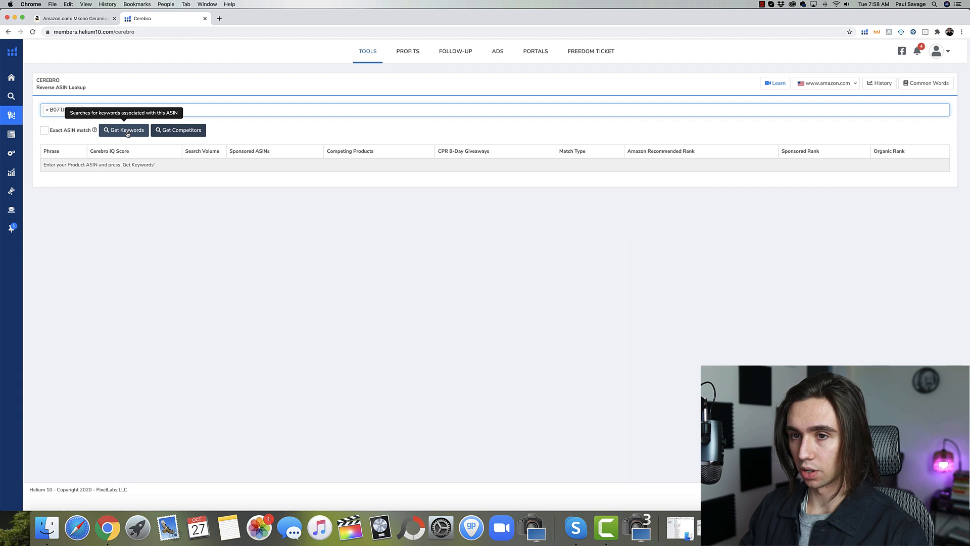
left_click(124, 130)
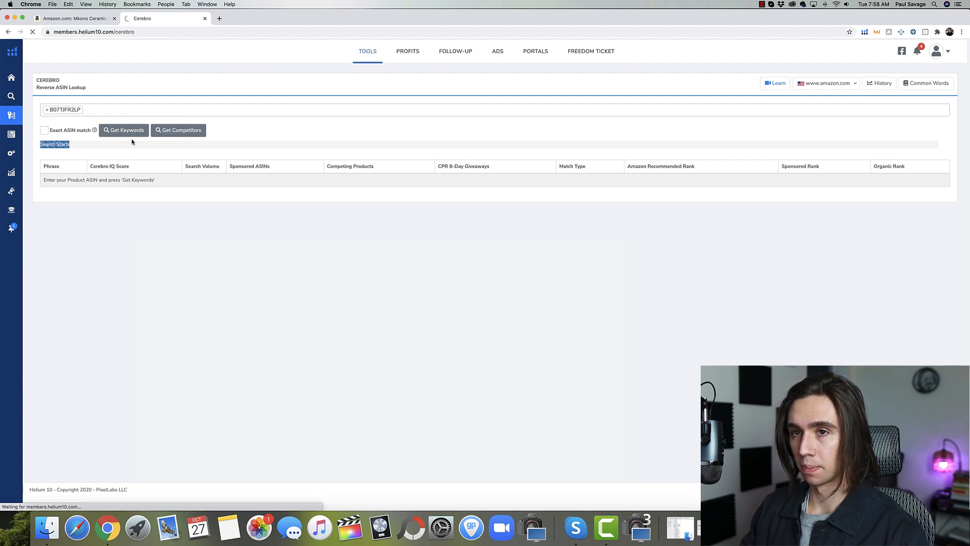
left_click(74, 19)
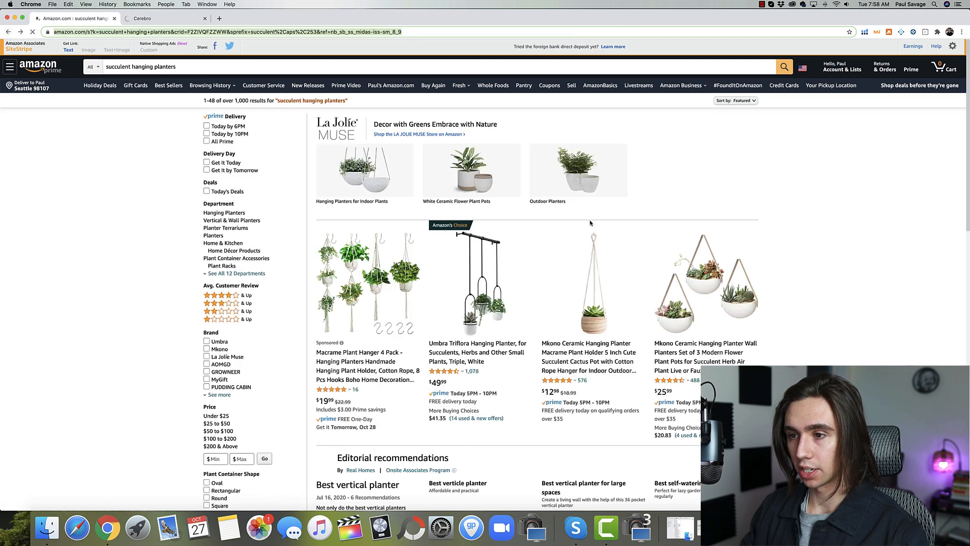
Scroll down the Amazon results looking for a second Mkono hanging planter listing.
scroll("down", 3)
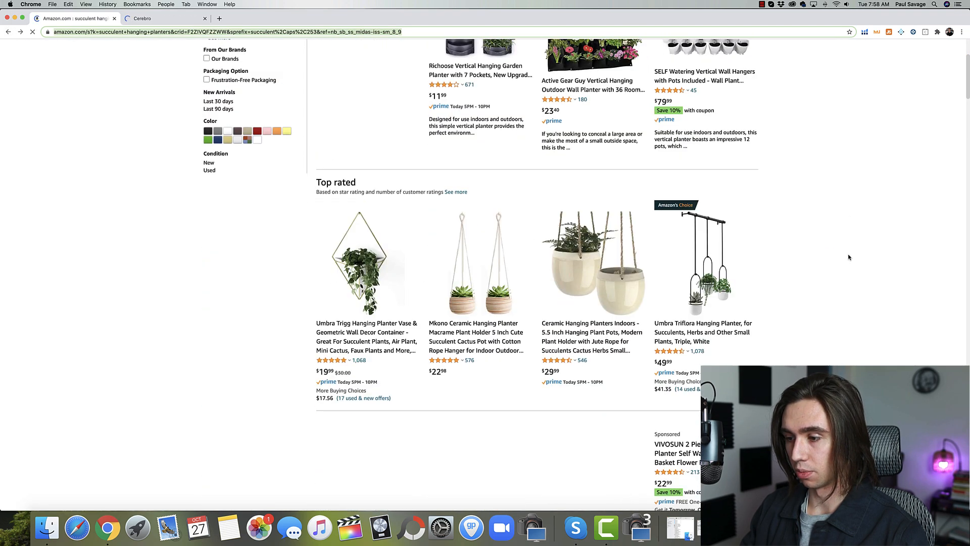
scroll("down", 3)
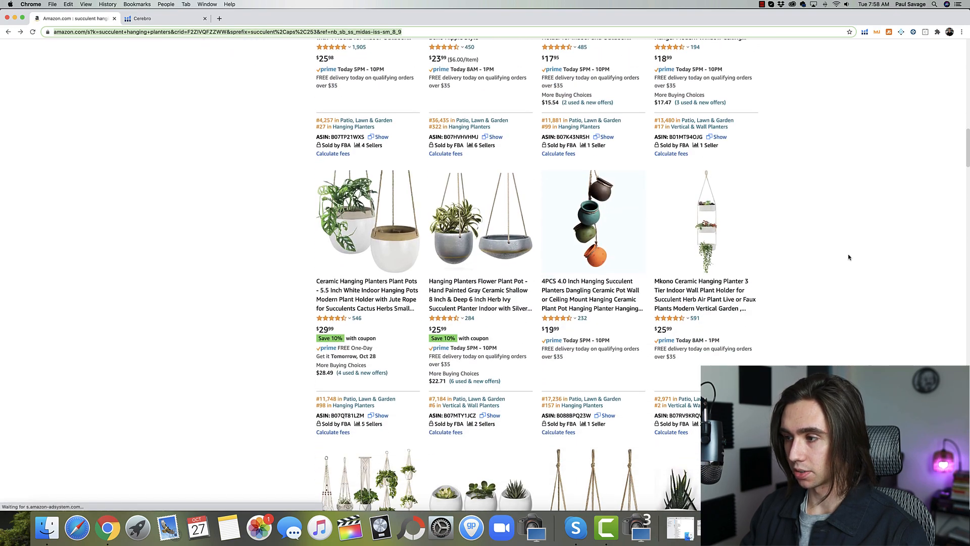
scroll("down", 3)
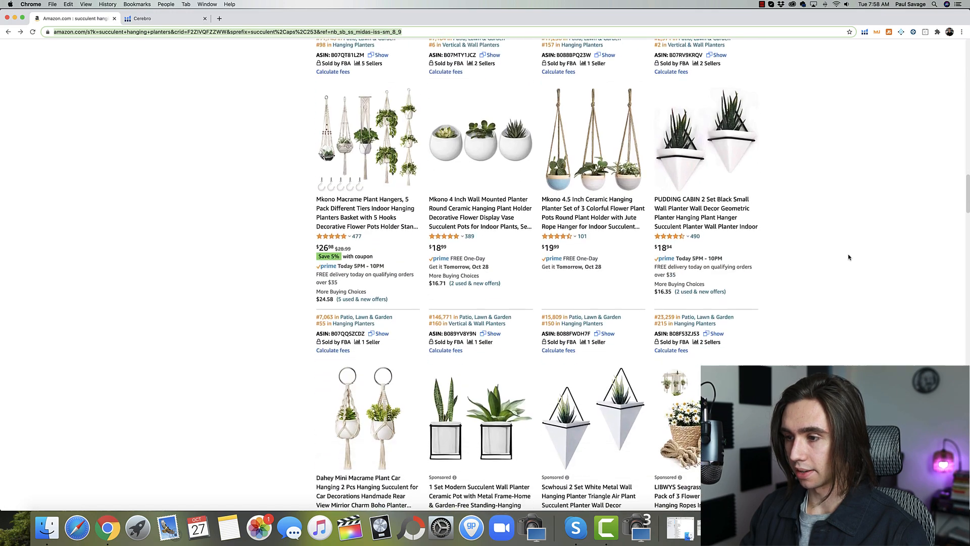
scroll("down", 3)
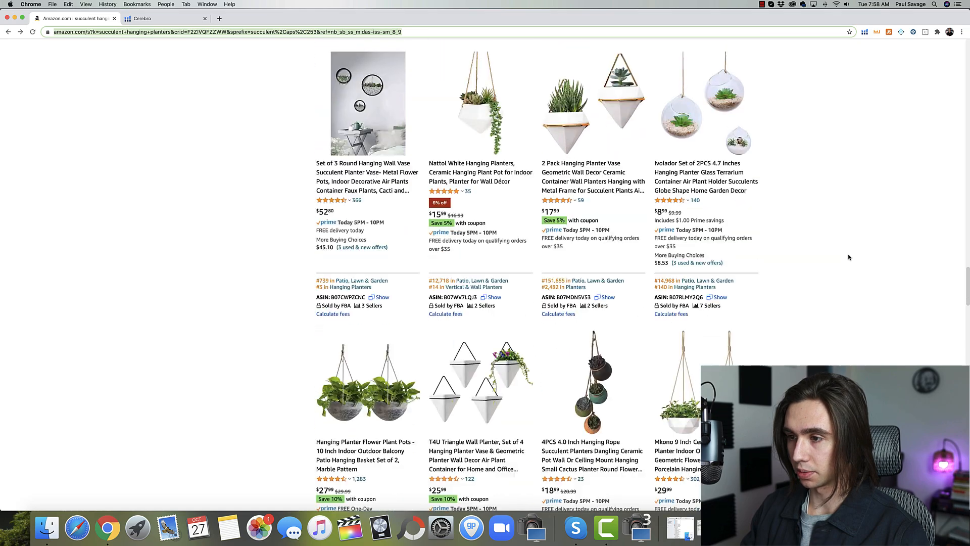
scroll("down", 3)
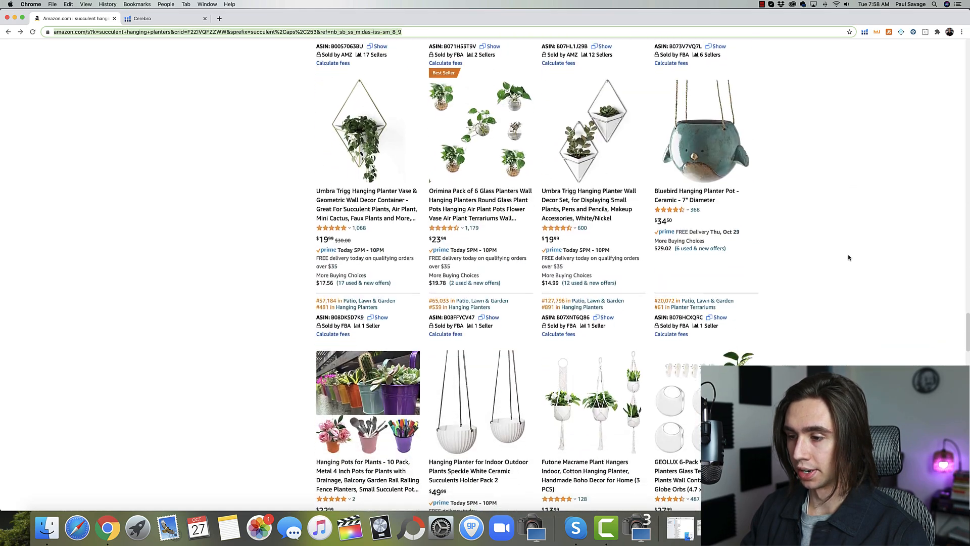
scroll("down", 3)
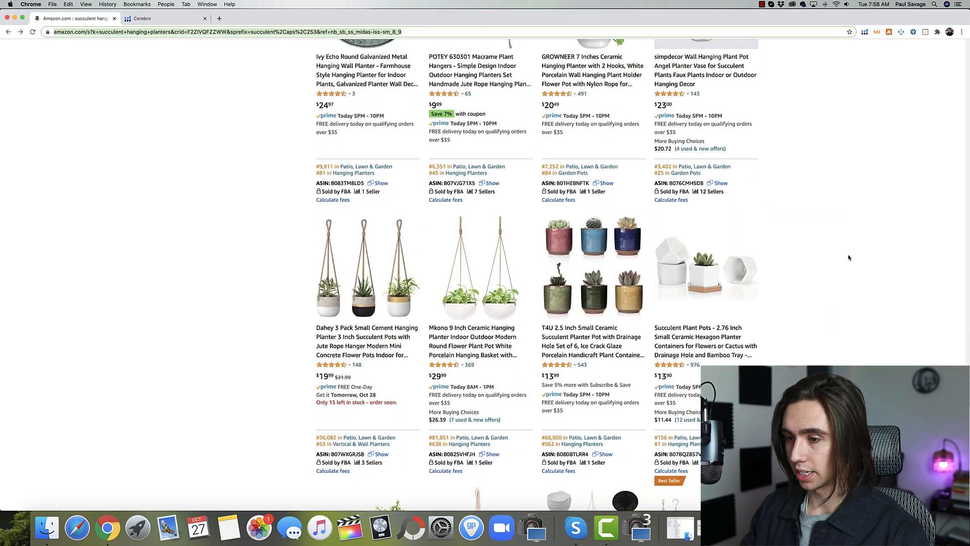
scroll("down", 3)
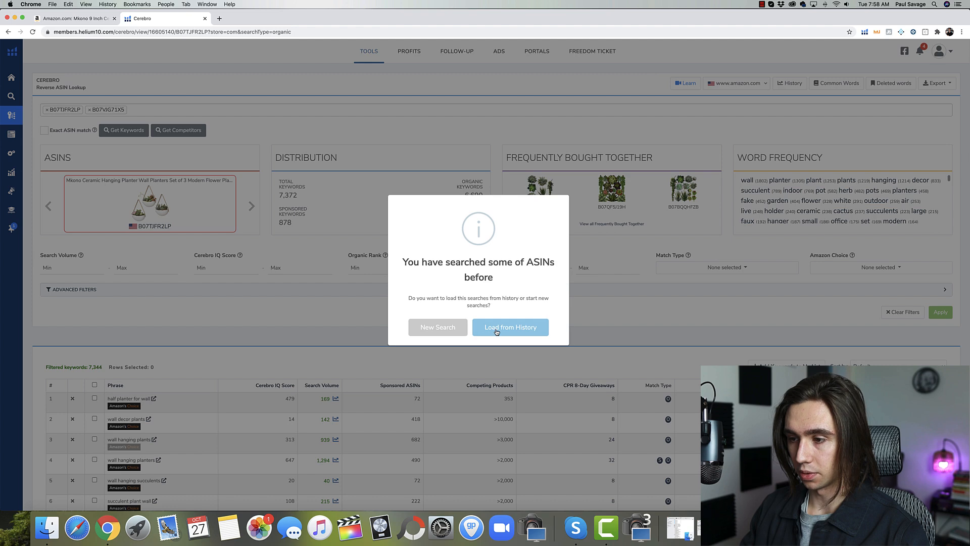
Load the earlier ASIN searches from Cerebro's history for the combined two-ASIN results.
left_click(509, 326)
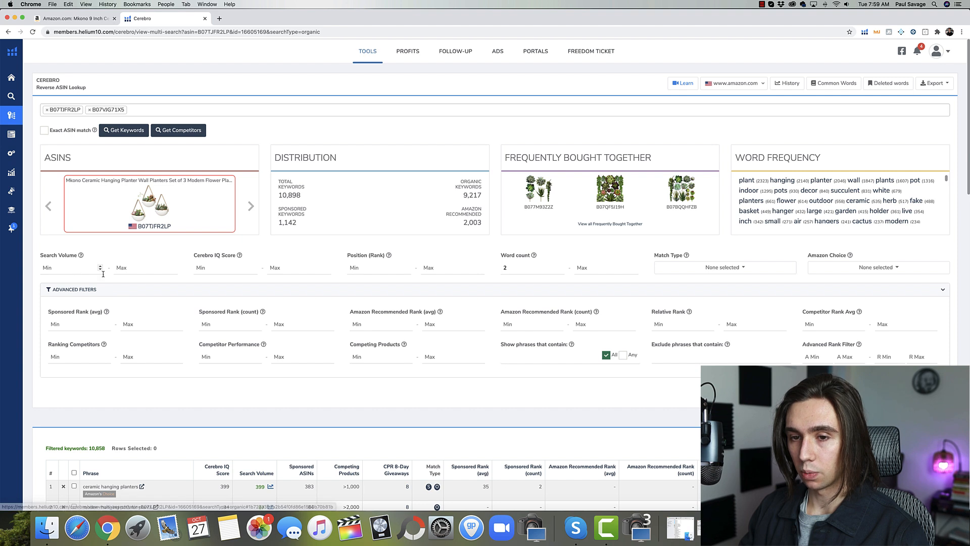
Set minimum search volume 100 and Match Type to Organic only.
left_click(68, 267)
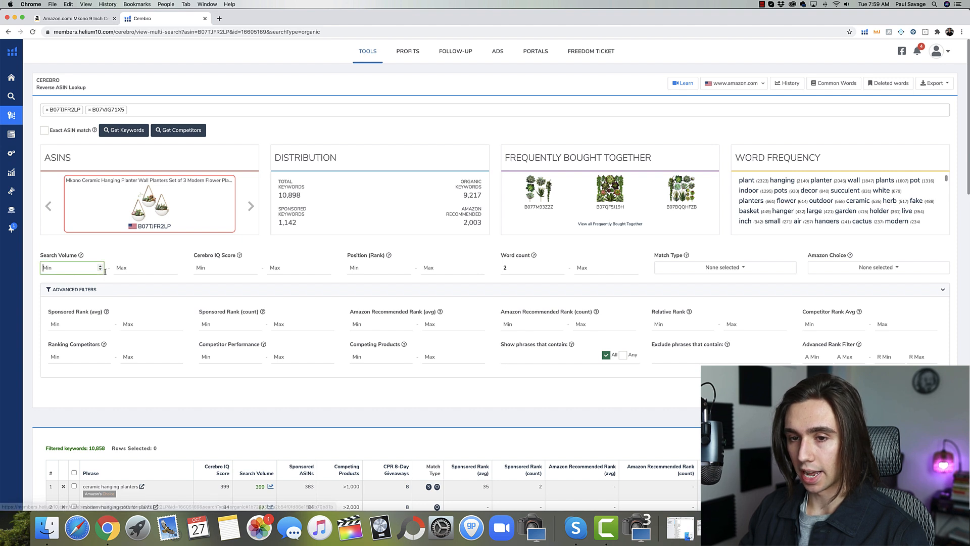
type("100")
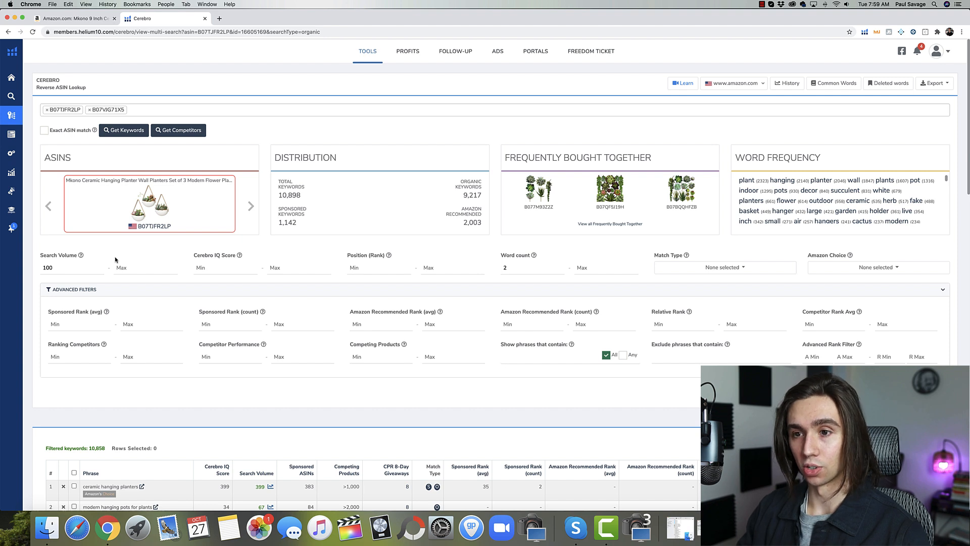
mouse_move(109, 261)
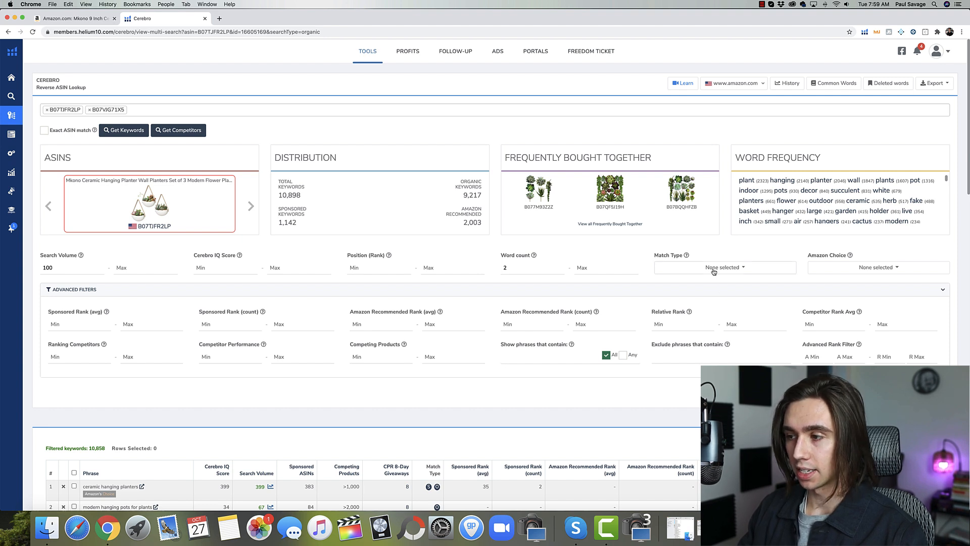
left_click(723, 267)
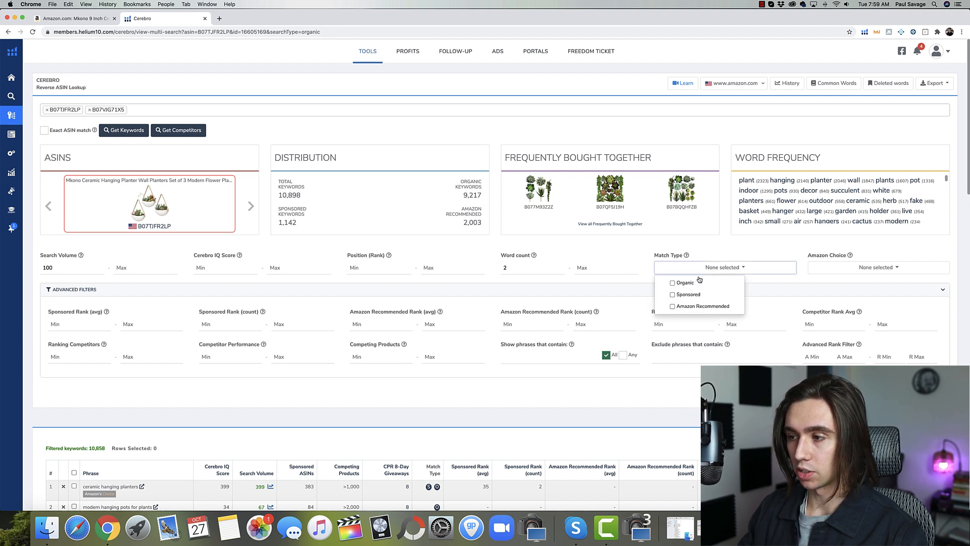
left_click(673, 282)
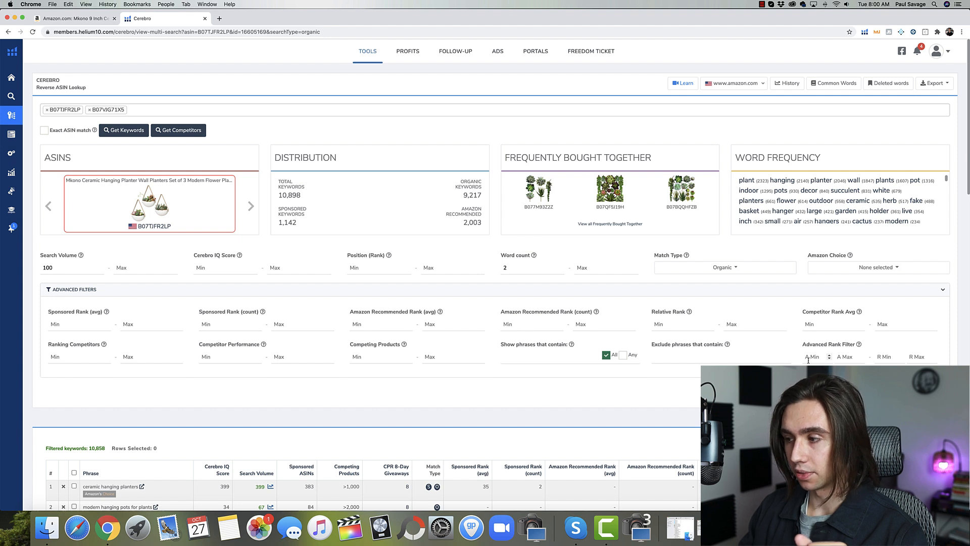
Enter Advanced Rank Filter values 2 min, 1 relative min and 50 relative max.
left_click(813, 356)
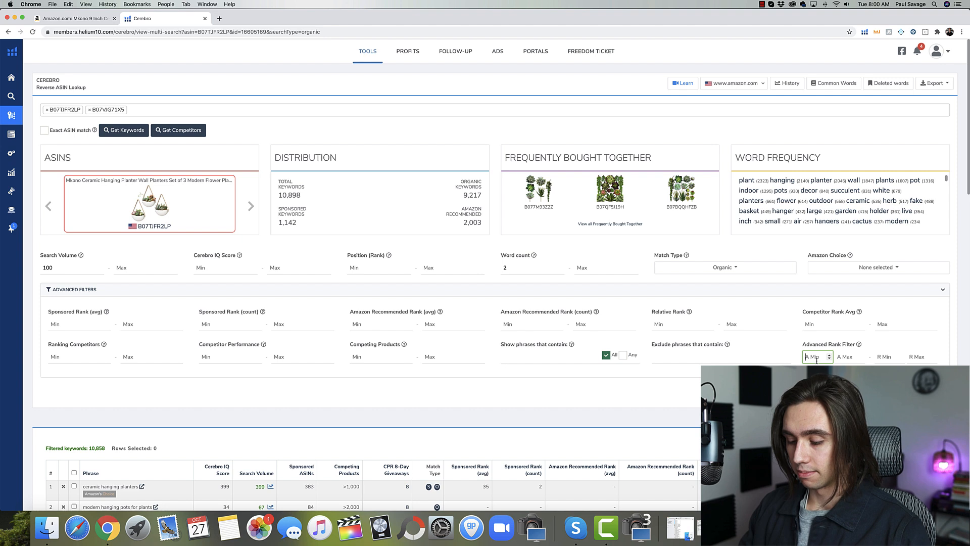
type("2")
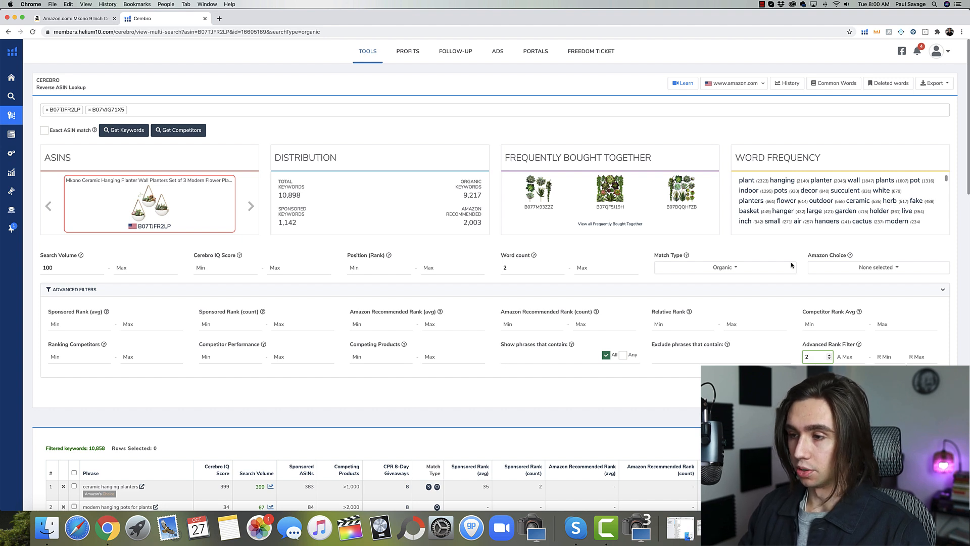
left_click(886, 357)
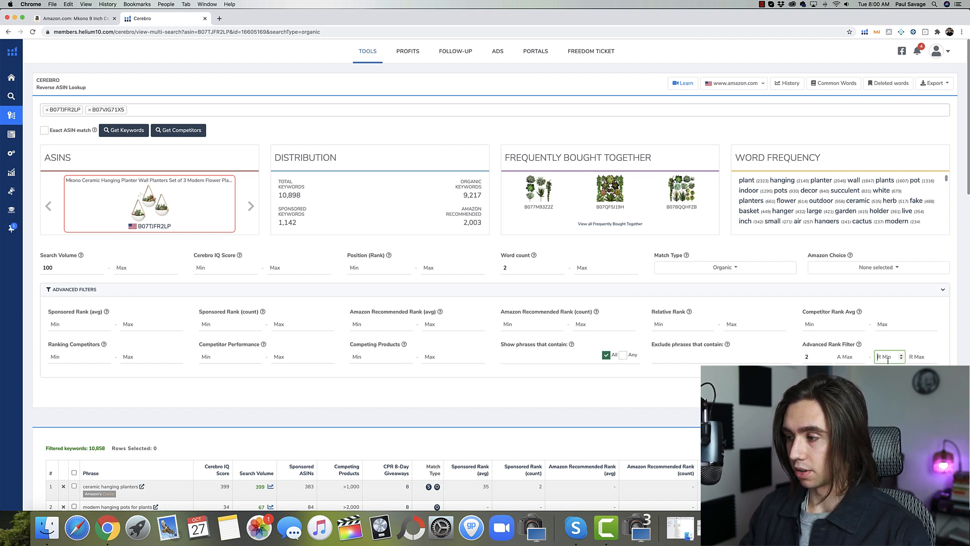
type("1")
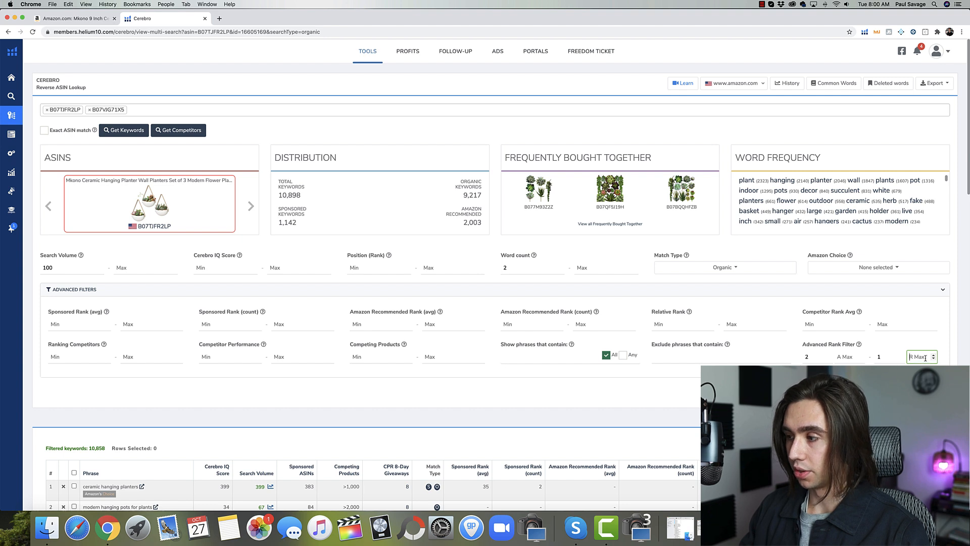
type("50")
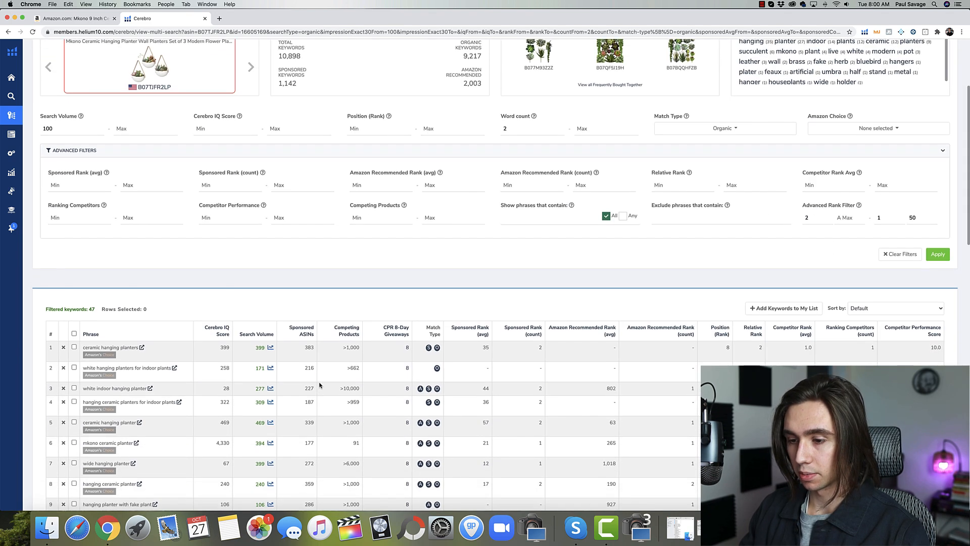
scroll("down", 3)
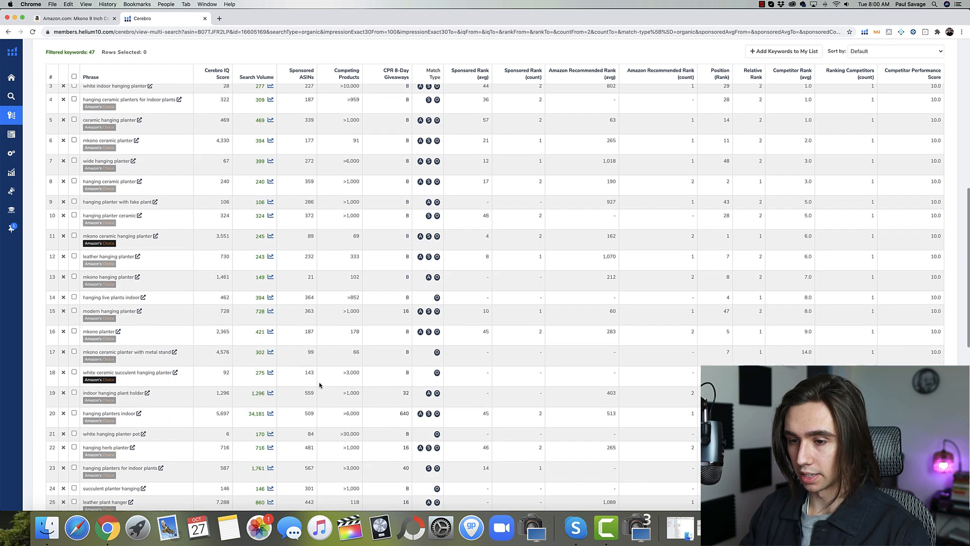
scroll("down", 3)
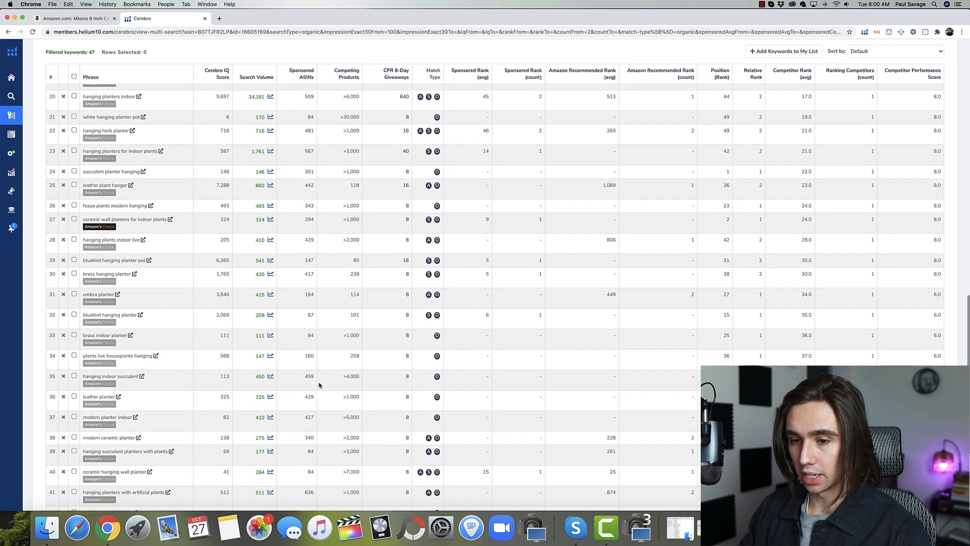
scroll("down", 3)
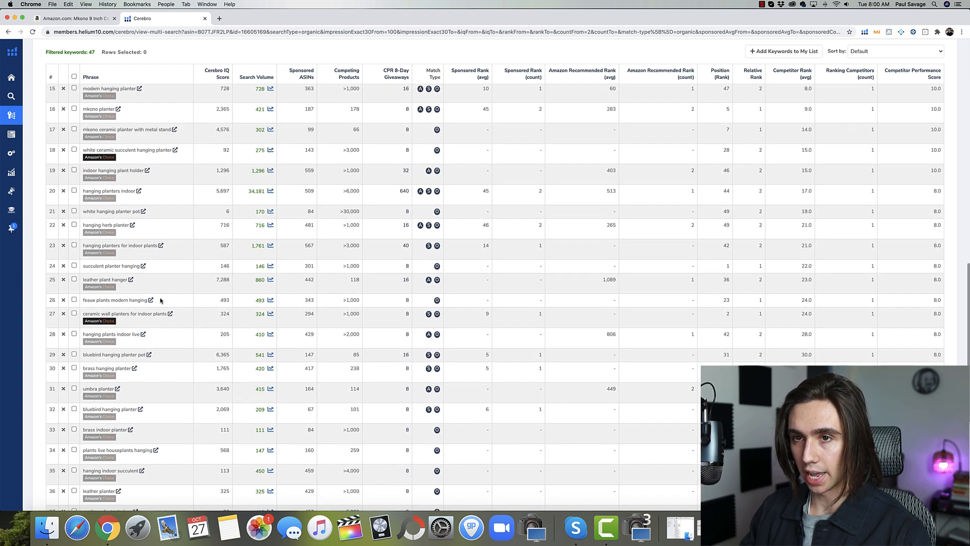
left_click(74, 18)
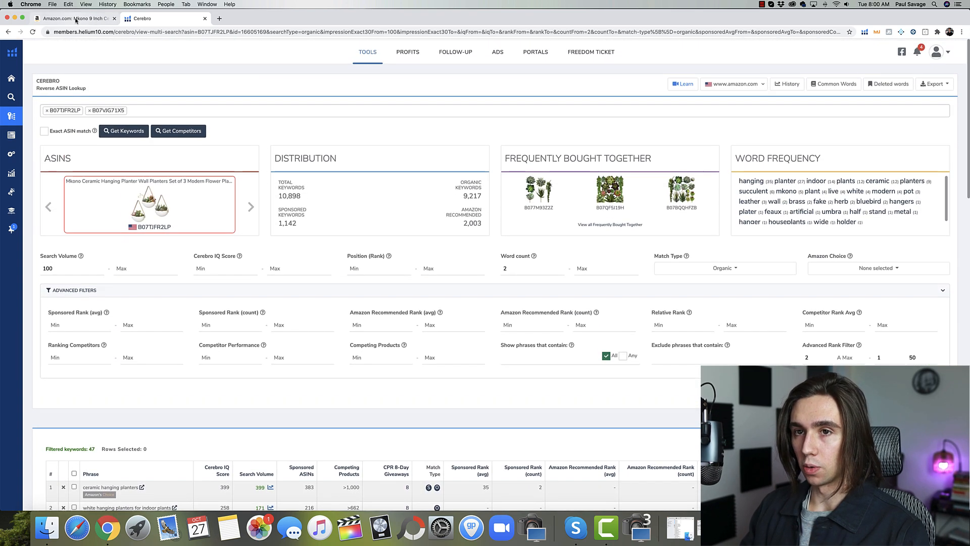
Export the 47 filtered Cerebro keywords to Frankenstein.
scroll("down", 3)
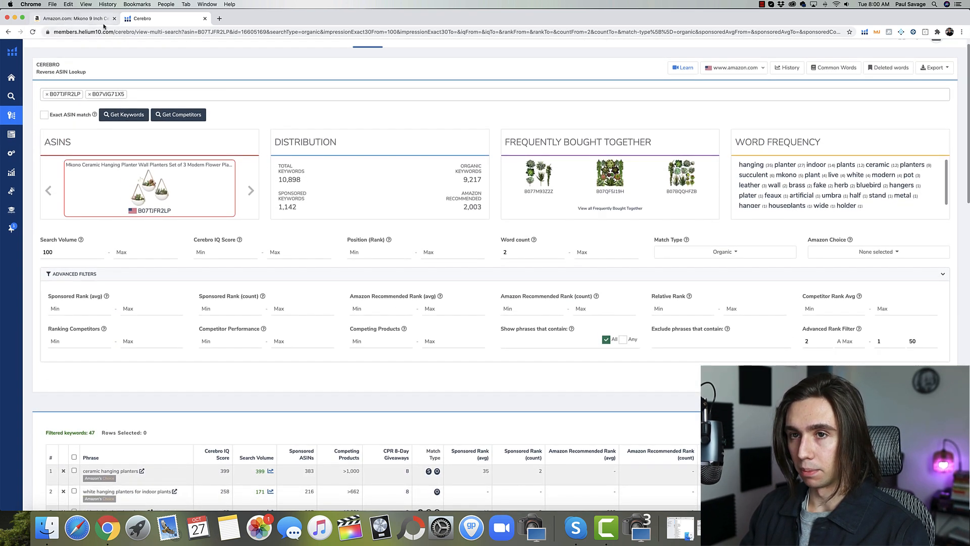
scroll("down", 3)
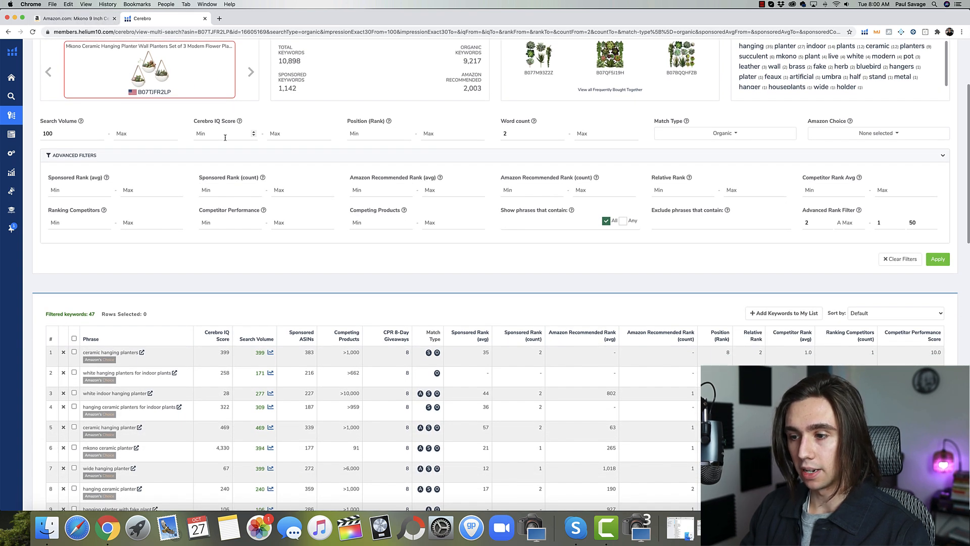
scroll("down", 3)
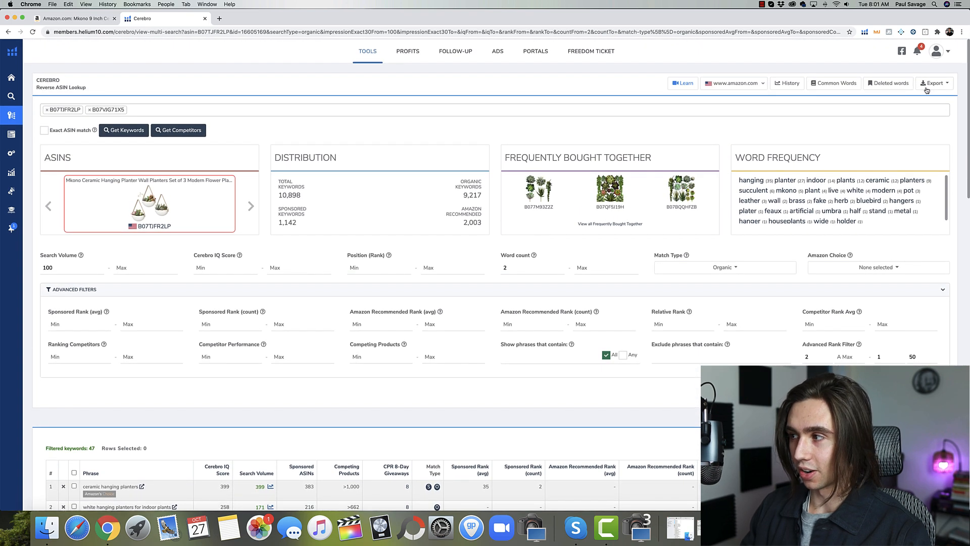
left_click(934, 83)
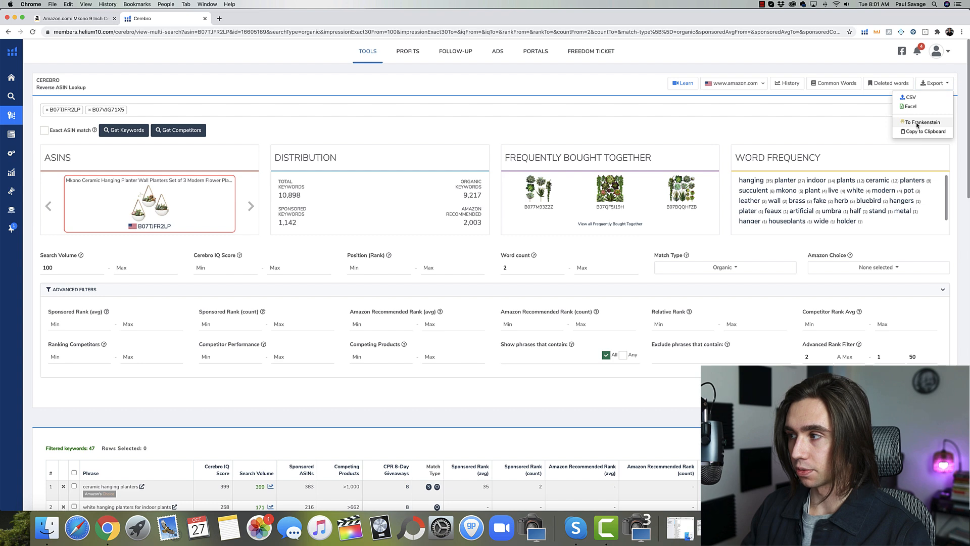
left_click(922, 122)
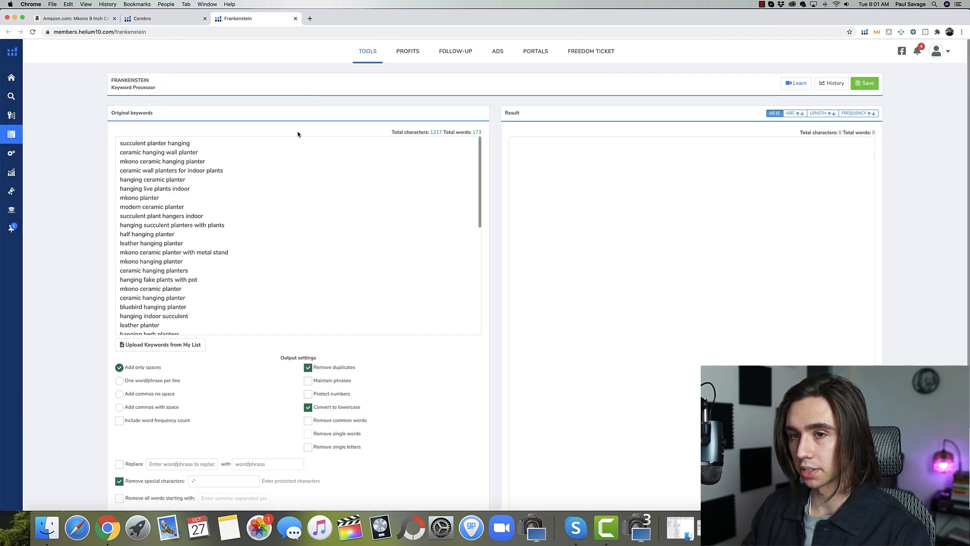
mouse_move(277, 208)
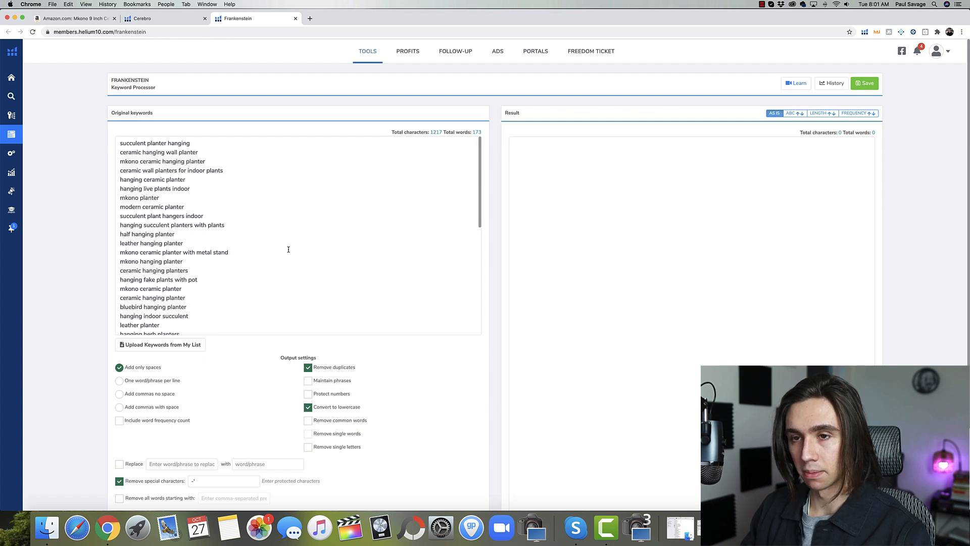
Output one word per line with word frequency counts included.
scroll("down", 3)
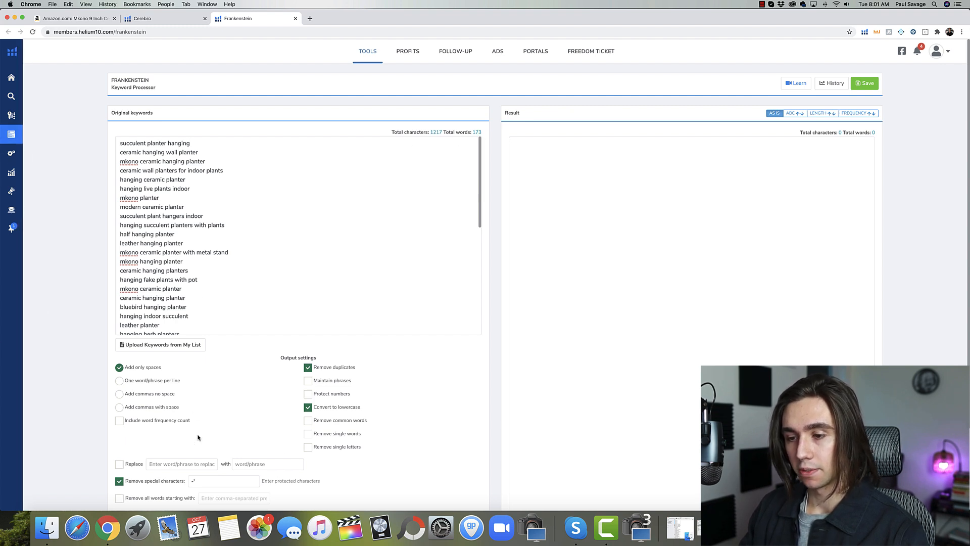
mouse_move(212, 404)
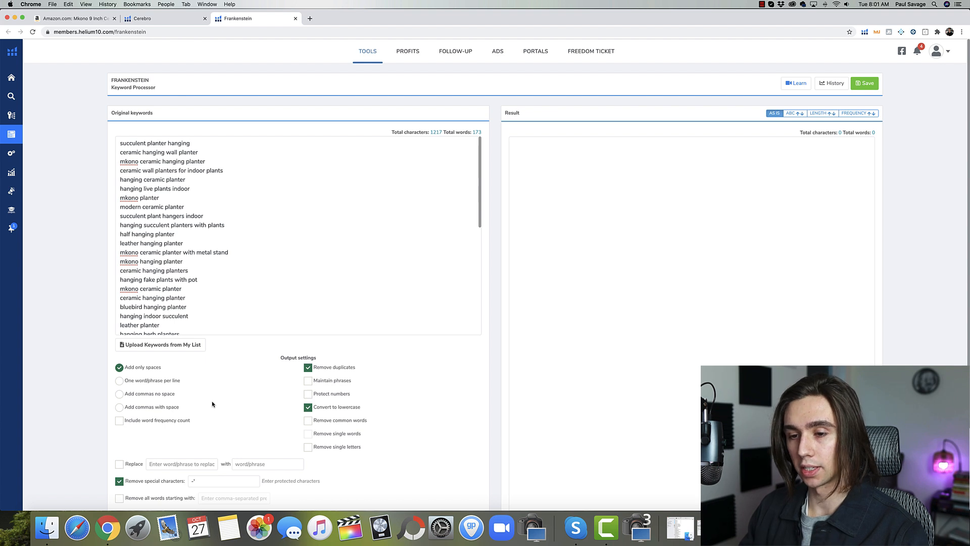
left_click(119, 380)
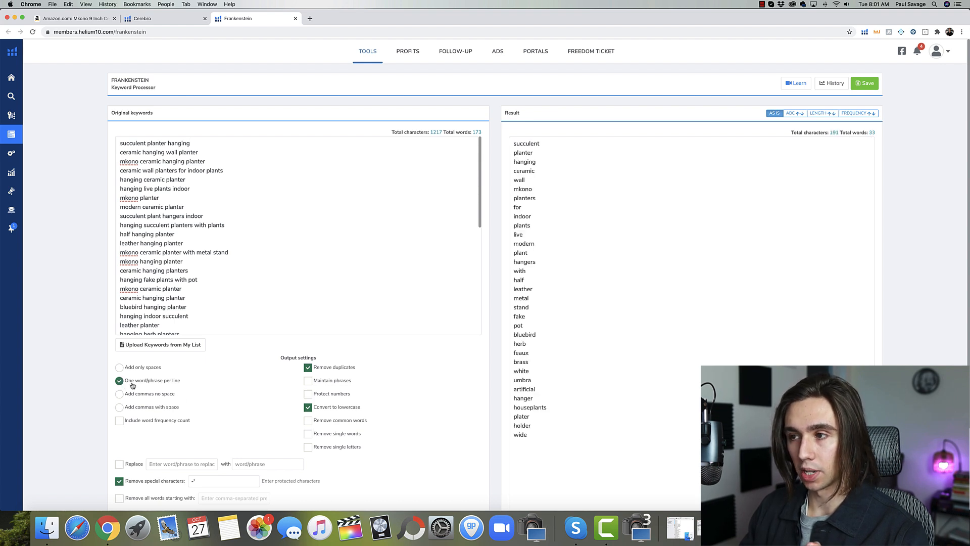
left_click(119, 420)
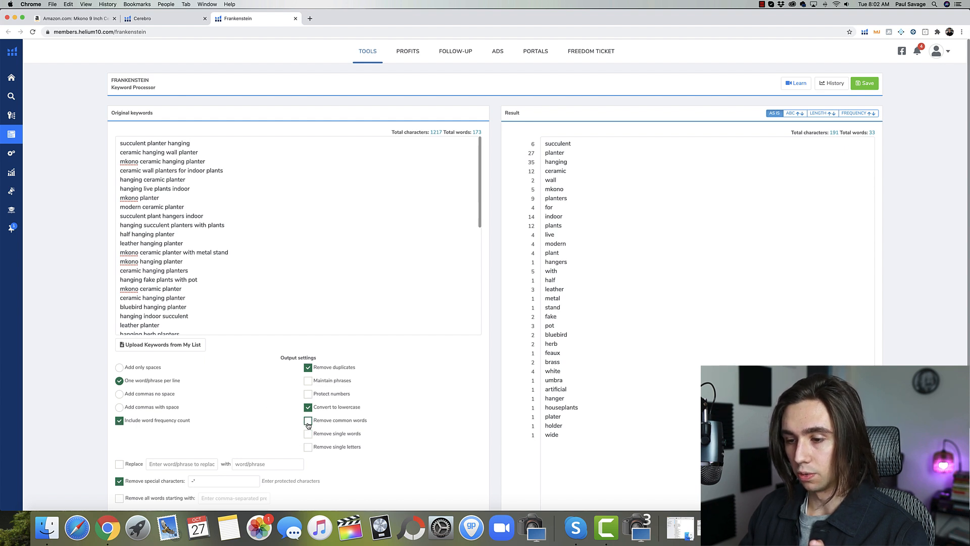
Remove common words and single letters from the result, leaving 31 words.
left_click(308, 420)
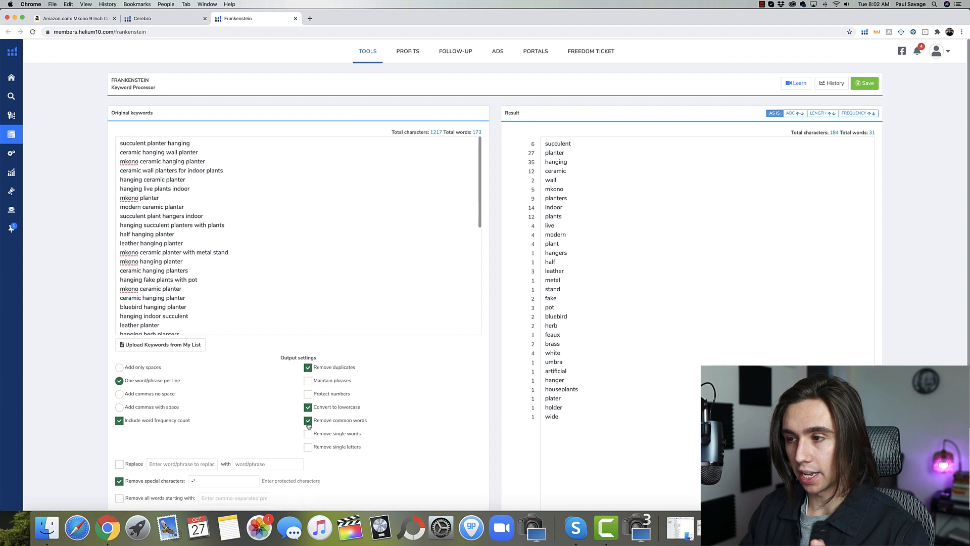
left_click(308, 421)
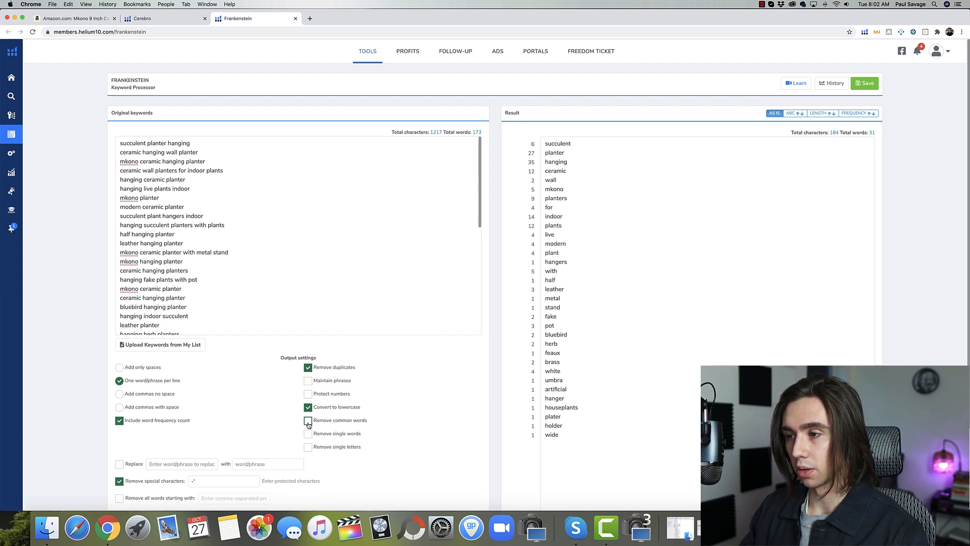
left_click(307, 421)
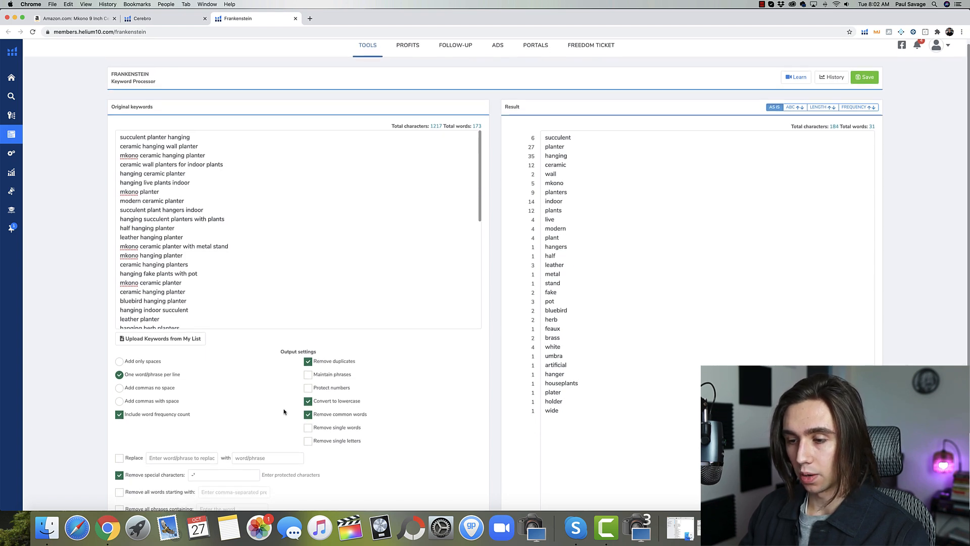
scroll("down", 3)
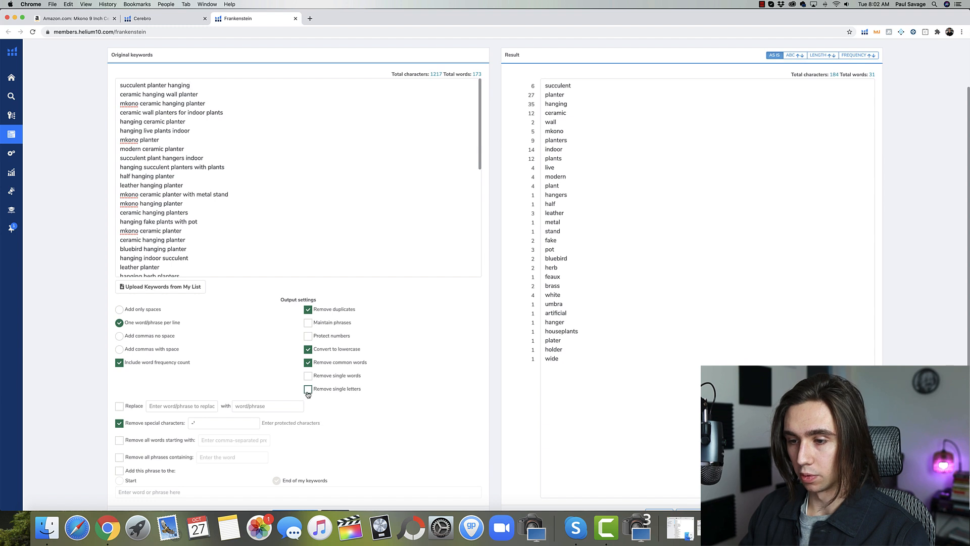
left_click(308, 388)
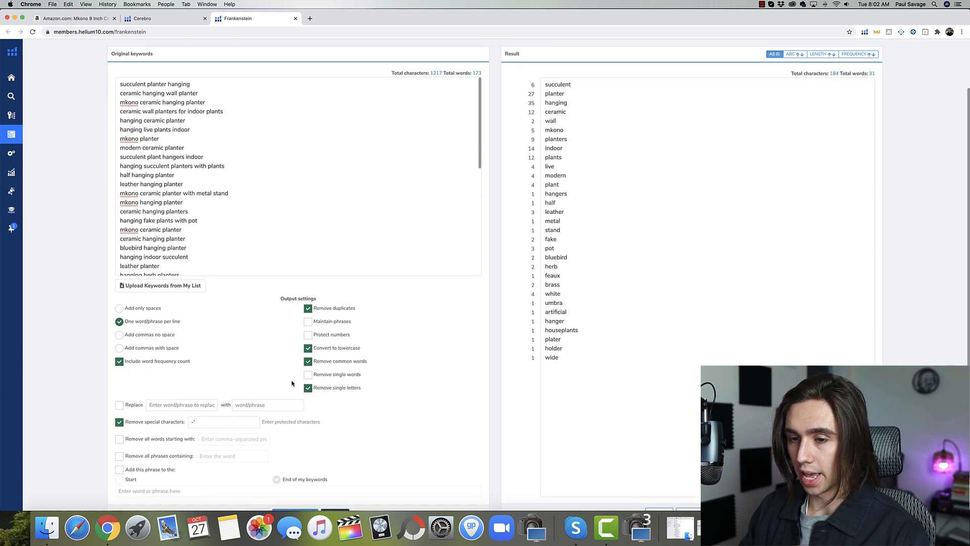
mouse_move(285, 378)
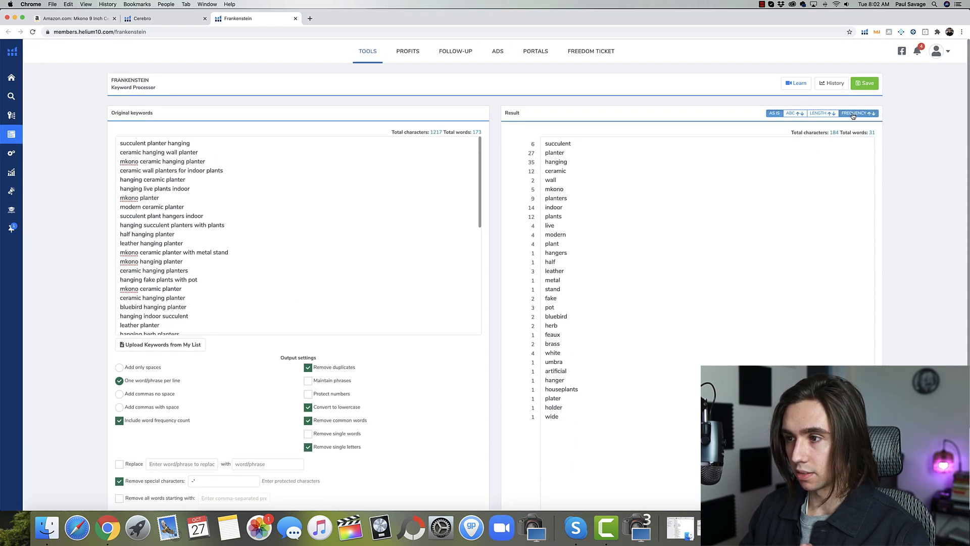
Sort the 31-word Frankenstein result by frequency, led by hanging (35) and planter (27).
left_click(856, 113)
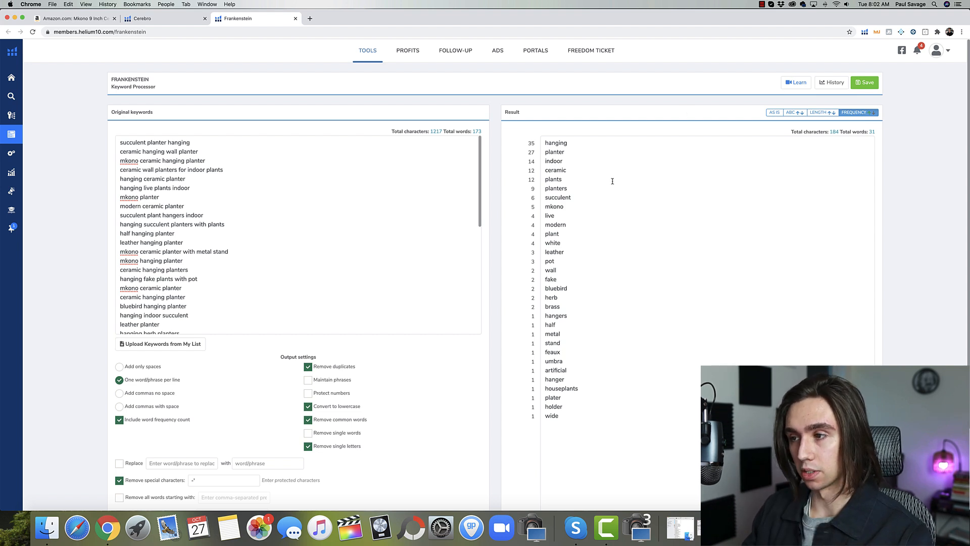
scroll("down", 3)
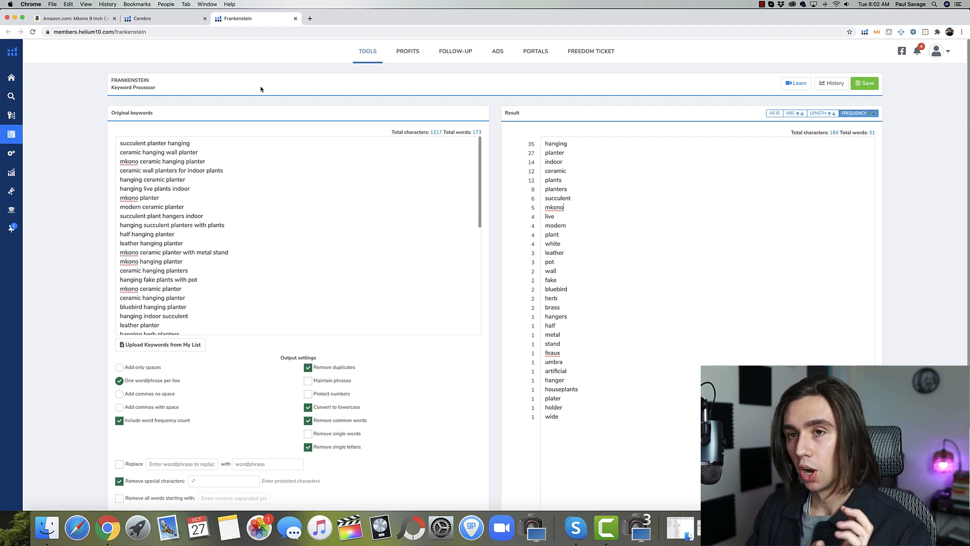
mouse_move(164, 18)
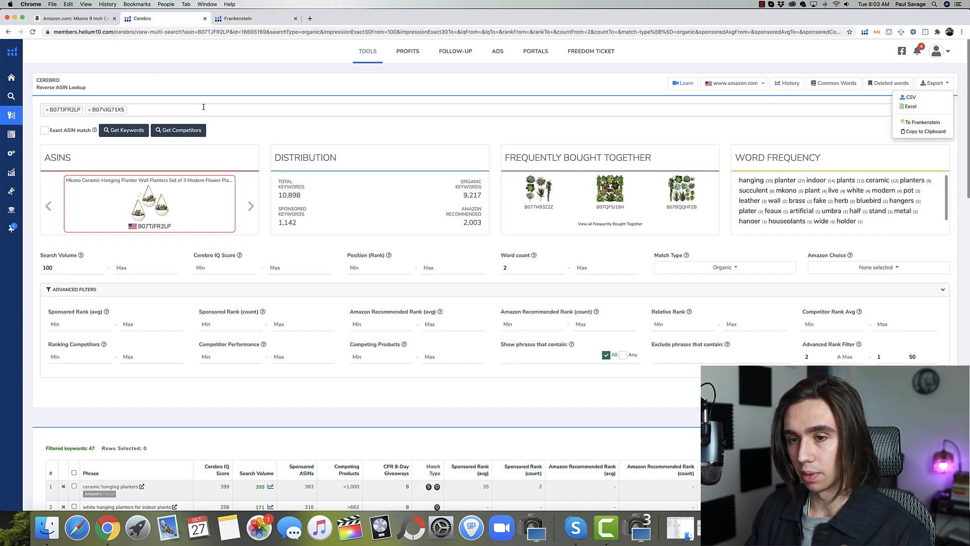
Apply the rank filter widened to 75 for 101 keywords and export them to Frankenstein.
scroll("down", 3)
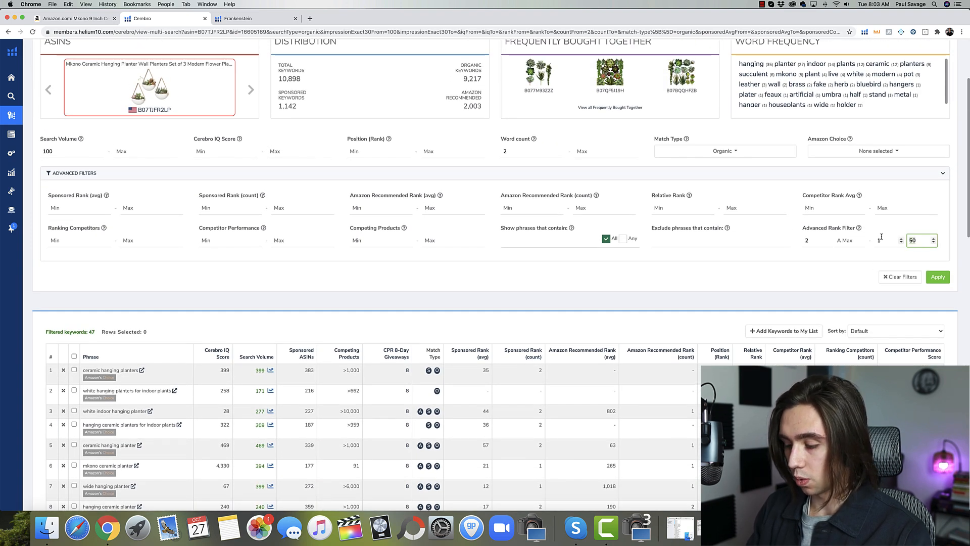
left_click(938, 277)
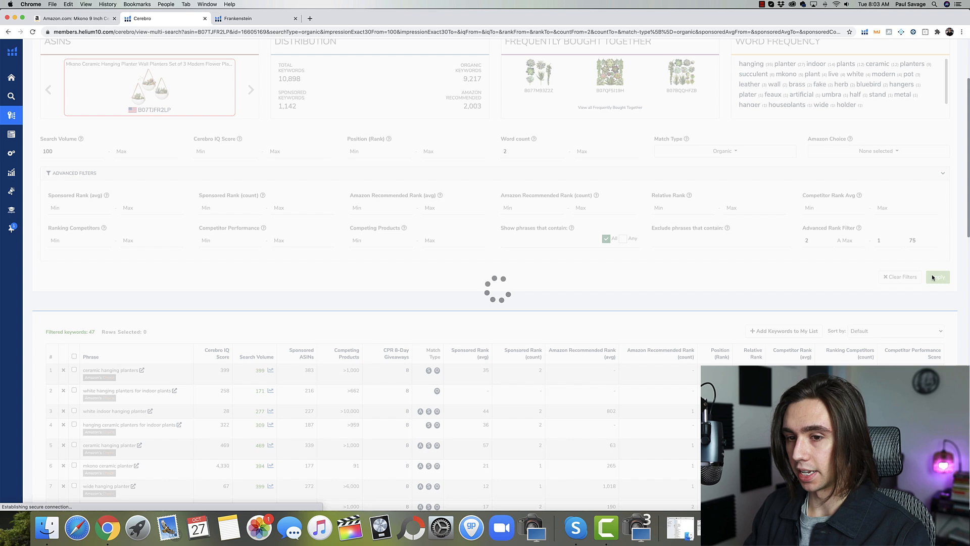
left_click(937, 276)
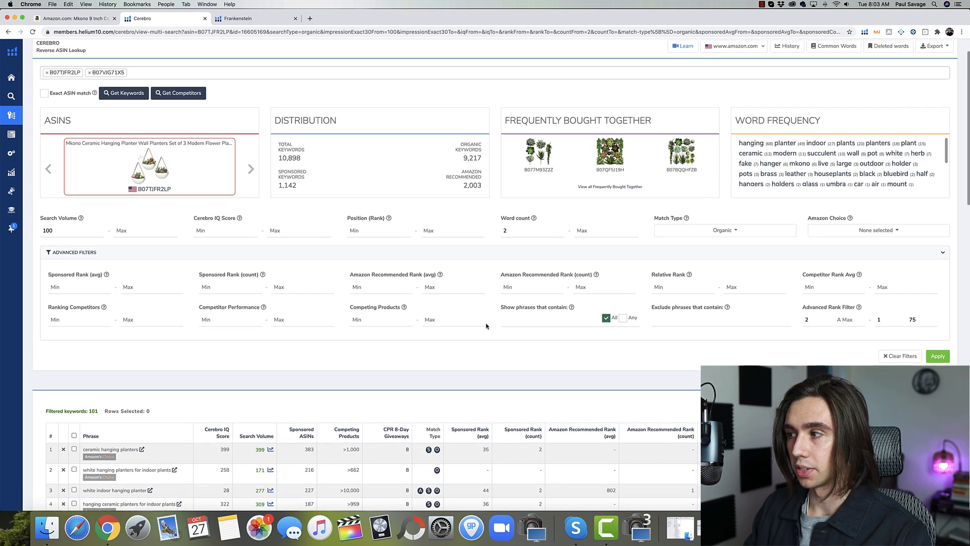
left_click(934, 83)
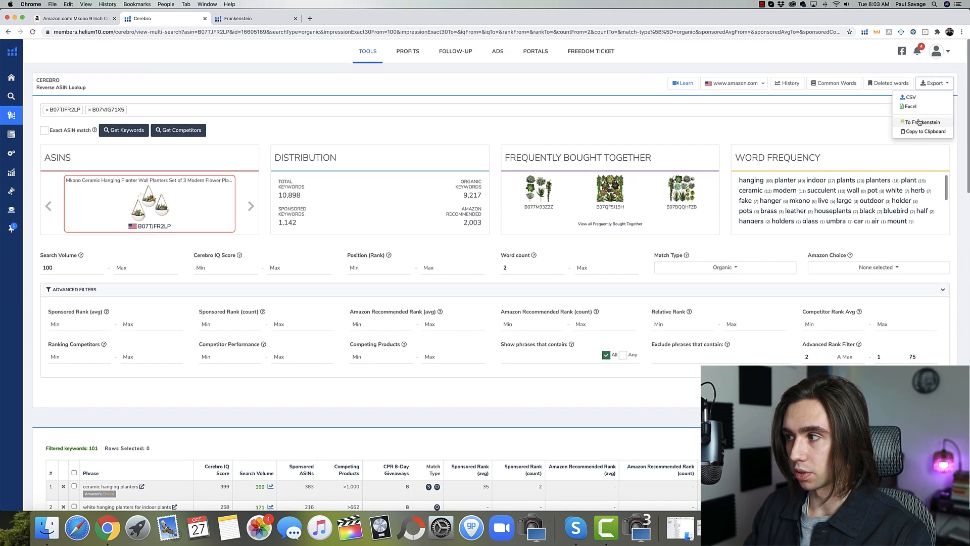
left_click(924, 122)
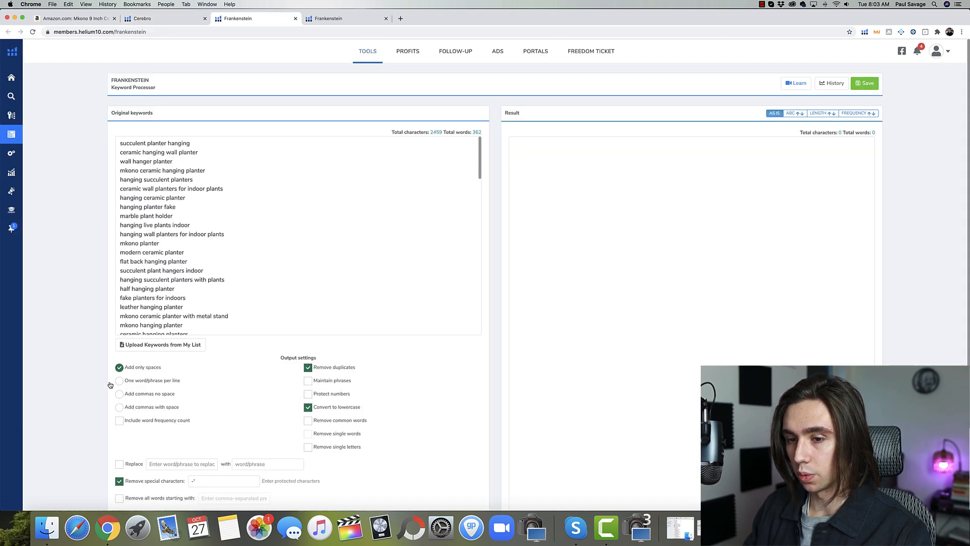
Set Frankenstein to one word per line with frequency counts, common words removed, sorted by frequency.
left_click(120, 380)
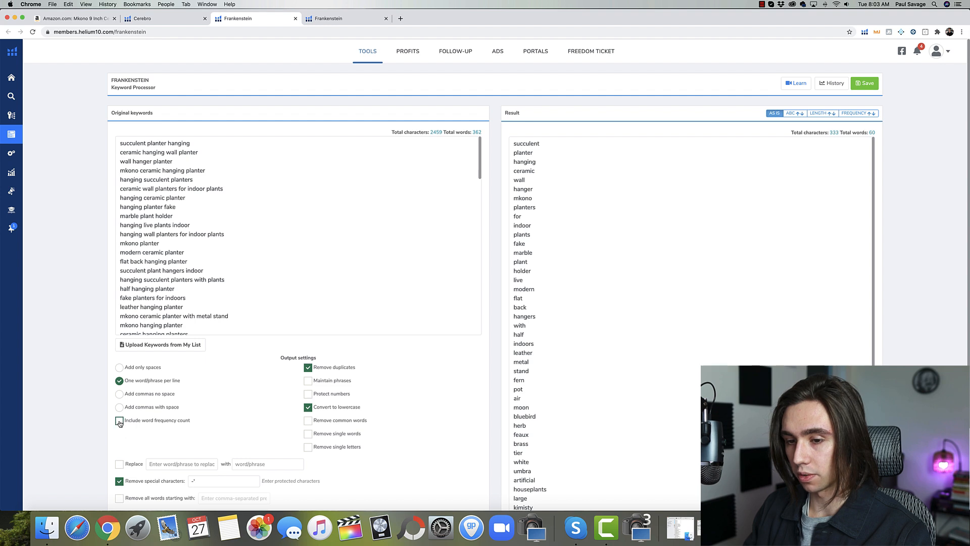
left_click(119, 420)
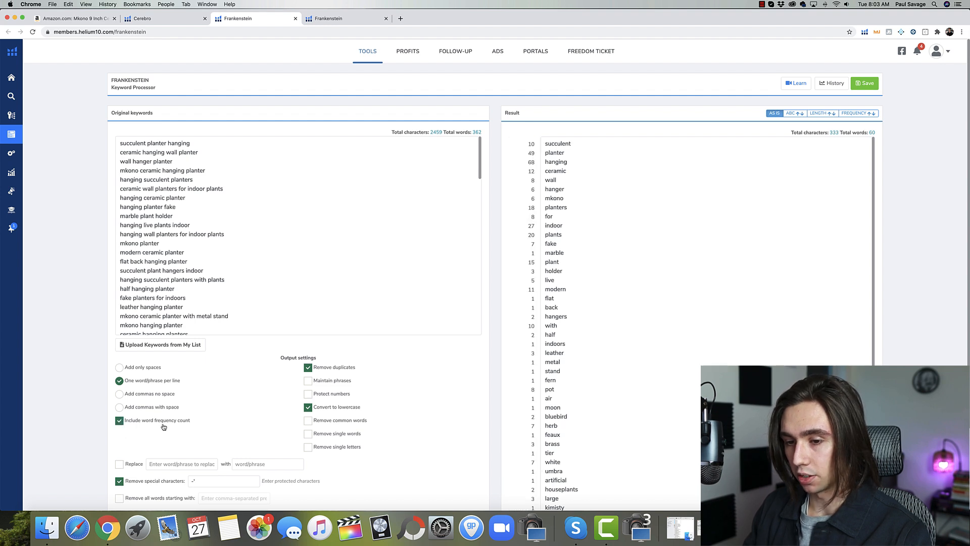
left_click(307, 420)
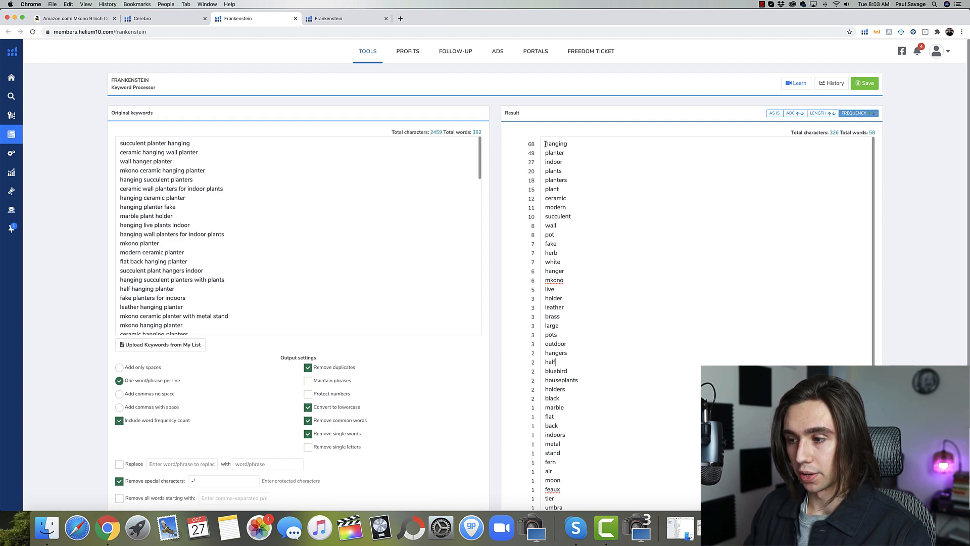
Glance at the competitor Amazon page, then review the 58-word frequency list down to its end.
scroll("down", 3)
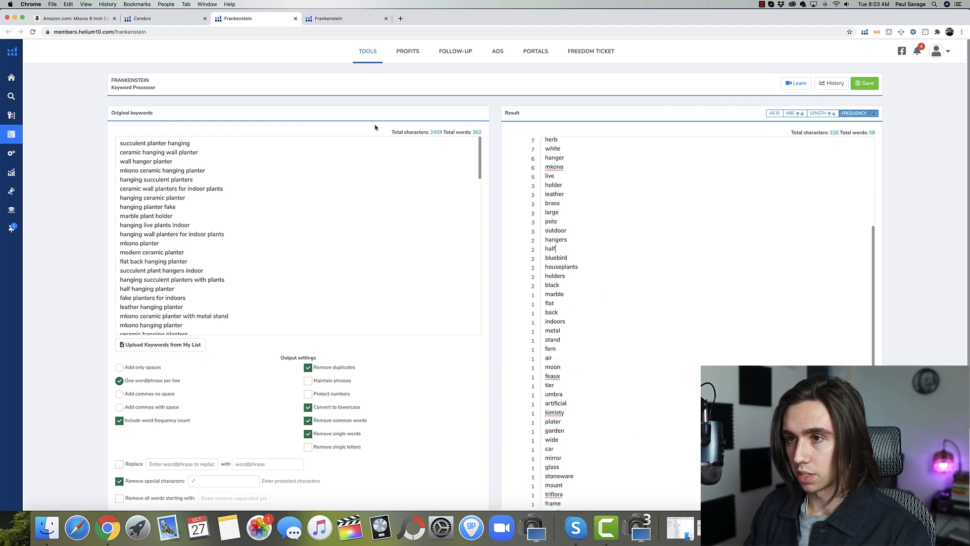
left_click(74, 18)
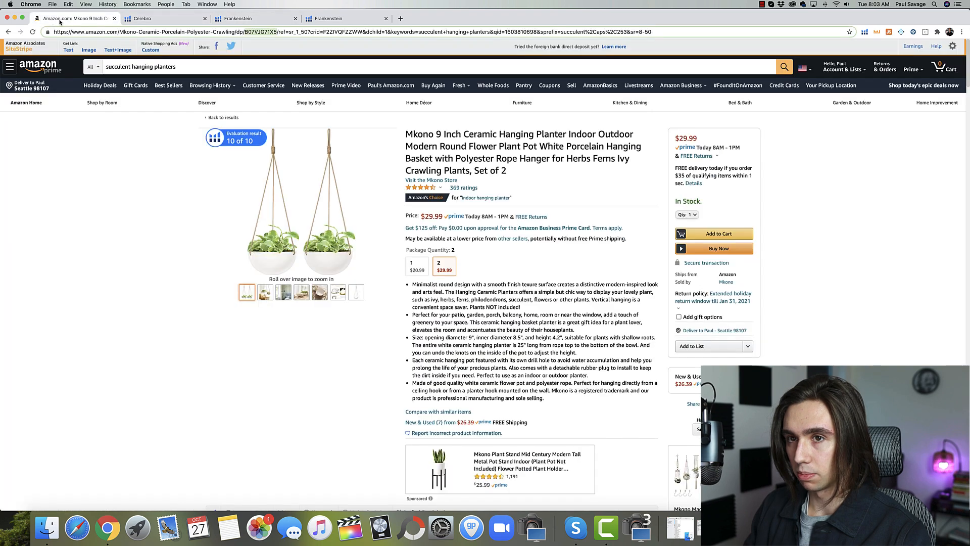
left_click(346, 18)
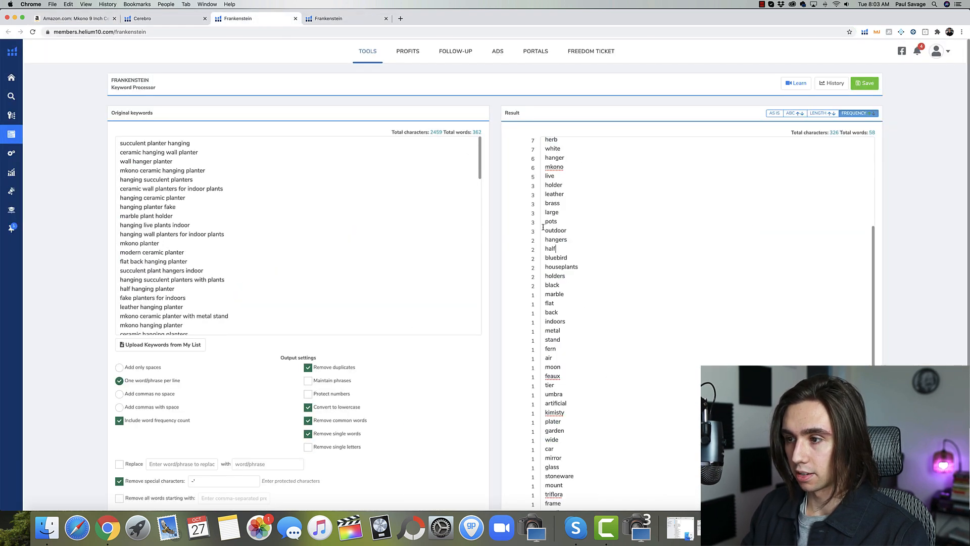
scroll("down", 3)
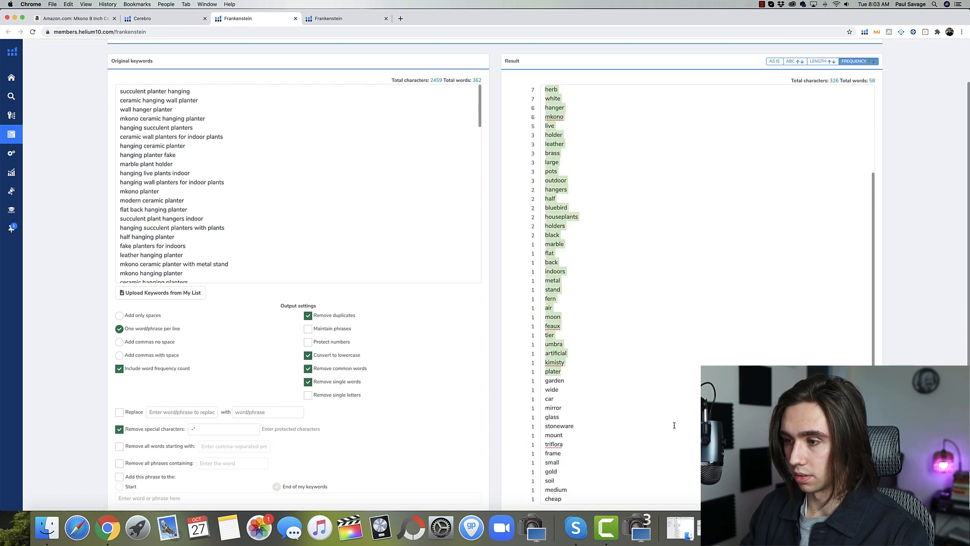
scroll("down", 3)
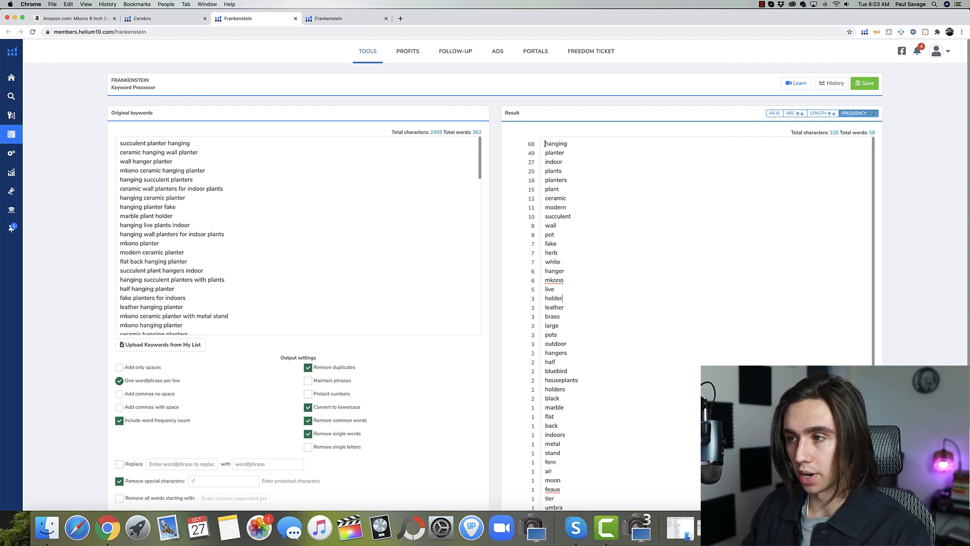
Drag-select the result words starting from 'hanging' for copying.
left_click_drag(543, 143, 565, 164)
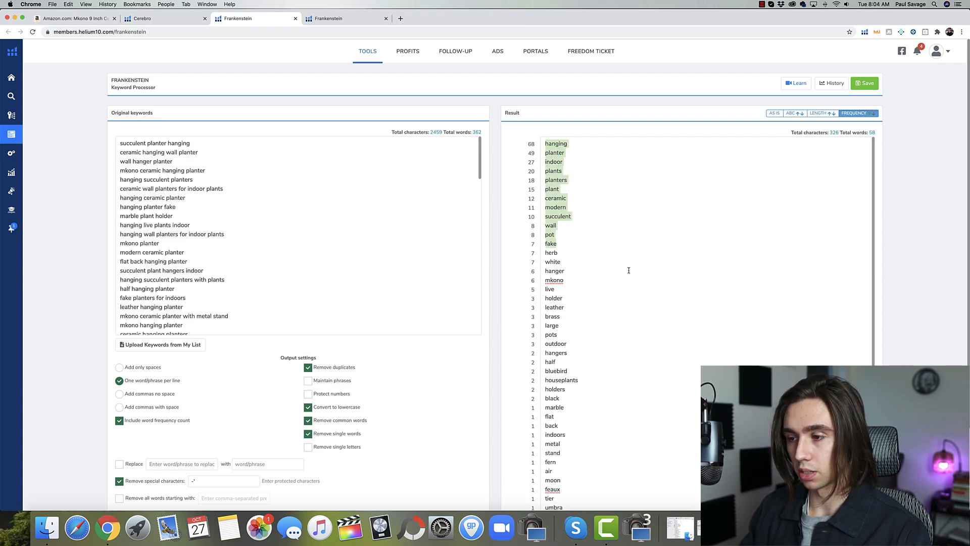
scroll("down", 3)
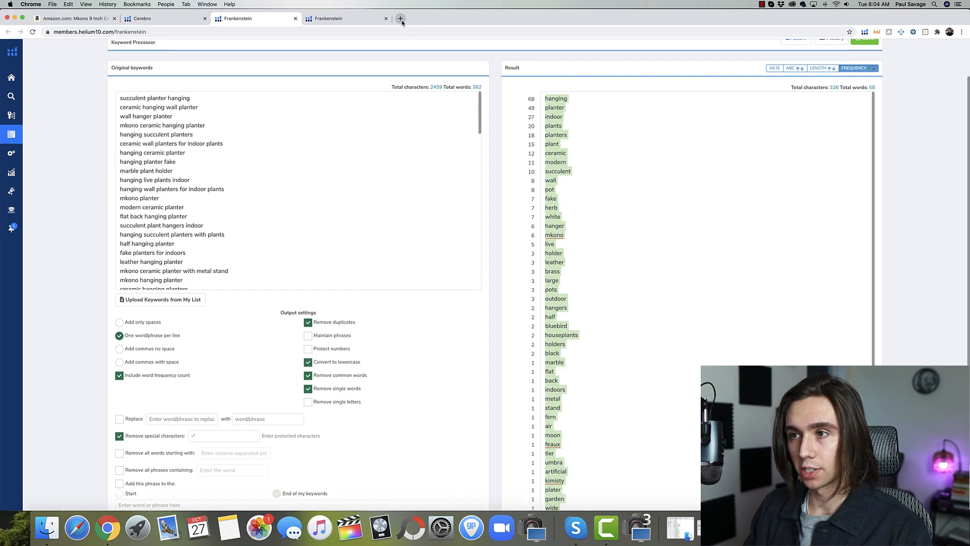
mouse_move(400, 19)
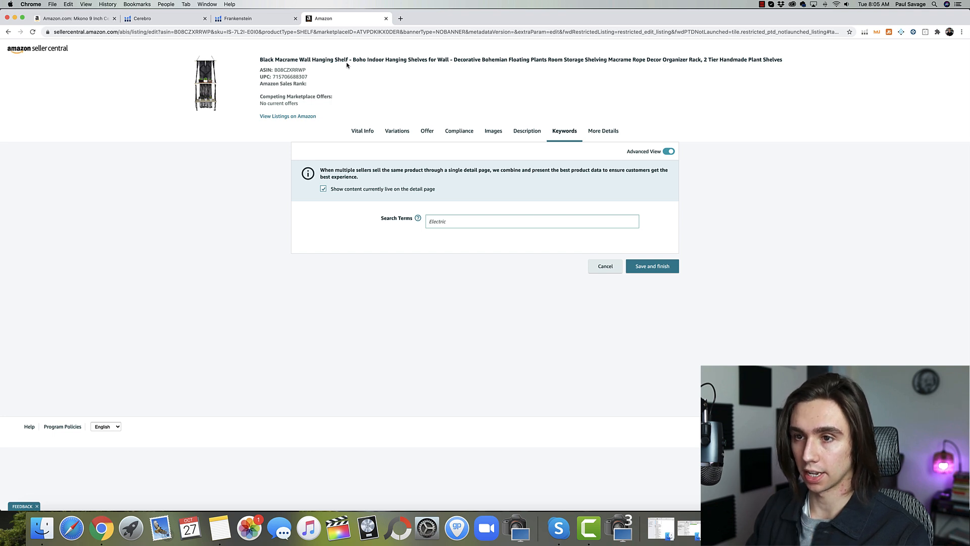
Paste the Frankenstein word list into the listing's Search Terms field, exceeding 250 bytes.
left_click(531, 221)
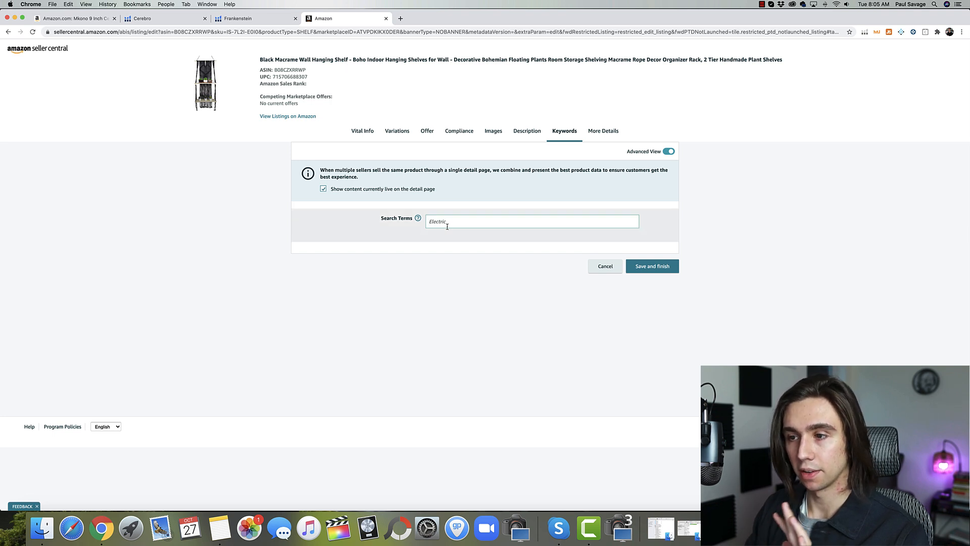
mouse_move(454, 221)
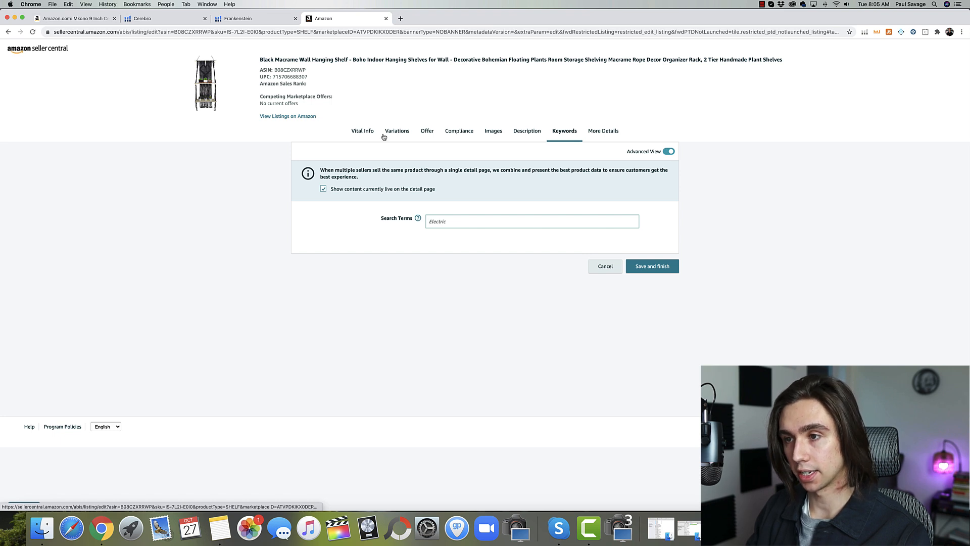
left_click(531, 221)
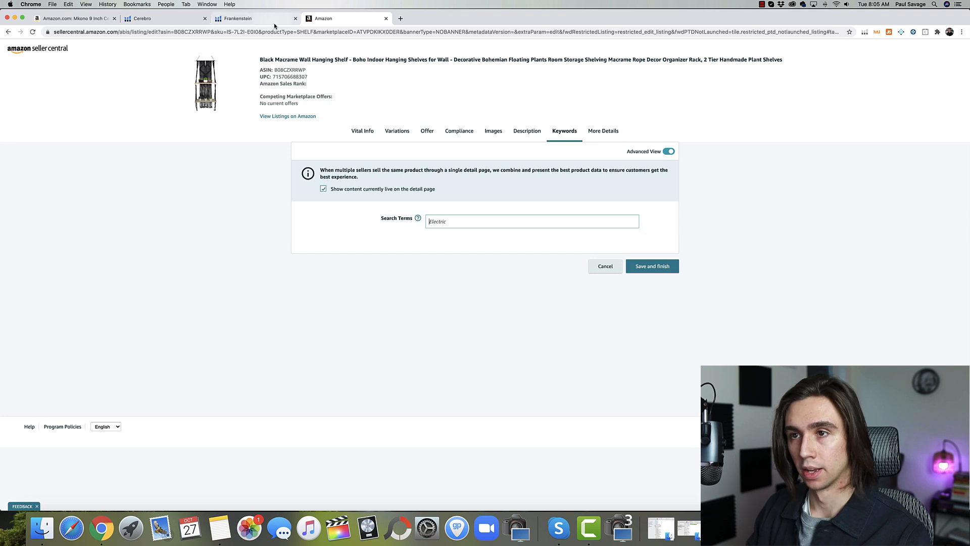
left_click(253, 18)
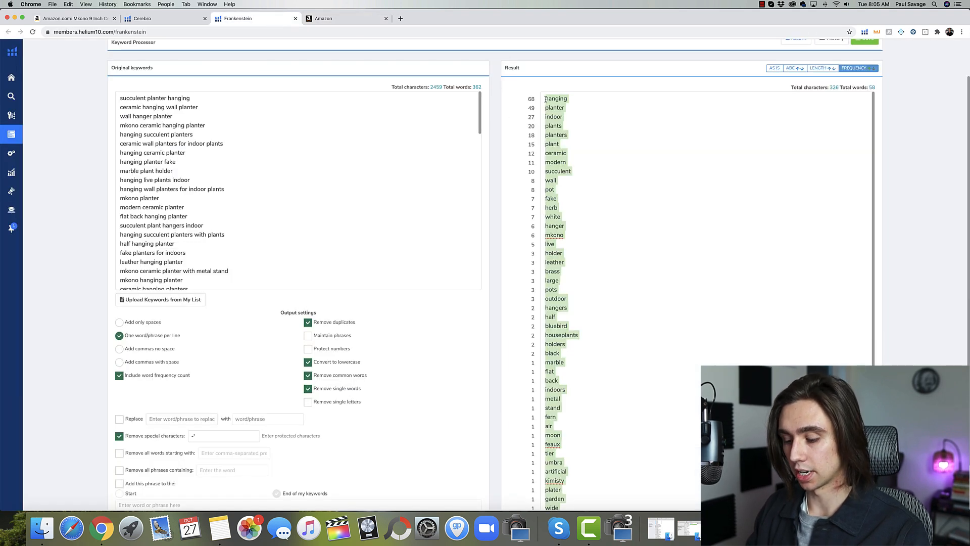
left_click(347, 18)
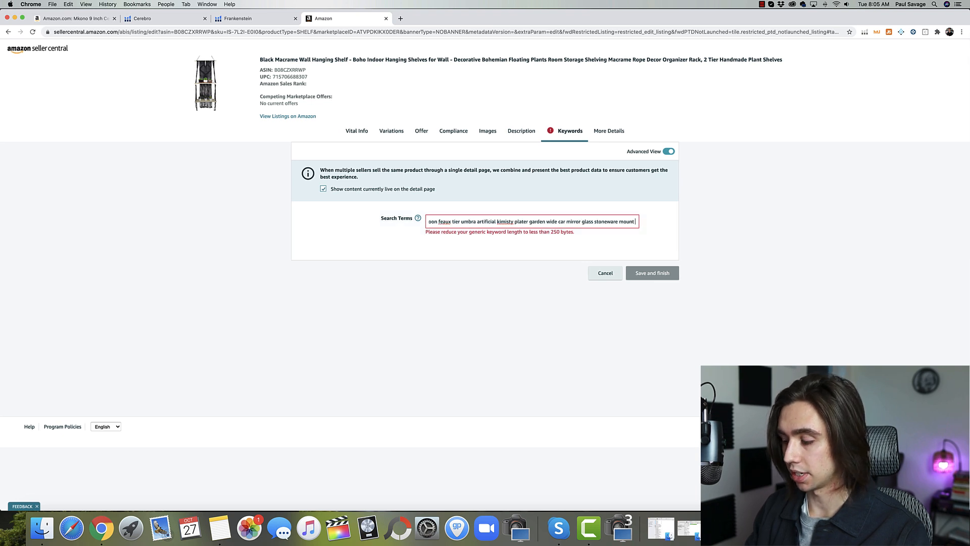
Delete trailing low-frequency words from Search Terms and recheck the byte length.
left_click(639, 273)
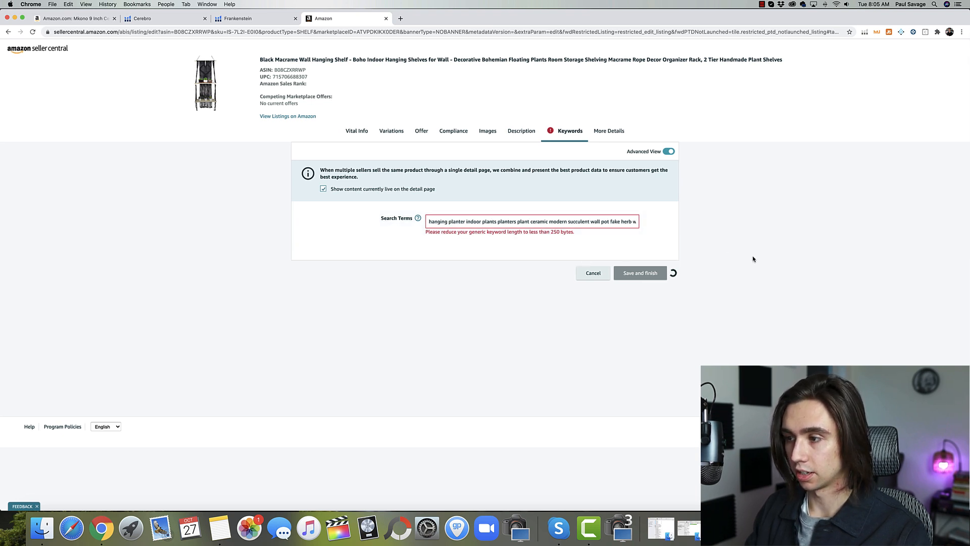
type("large pots outdoor hangers half bluebird houseplants holders black marble flat back indoor")
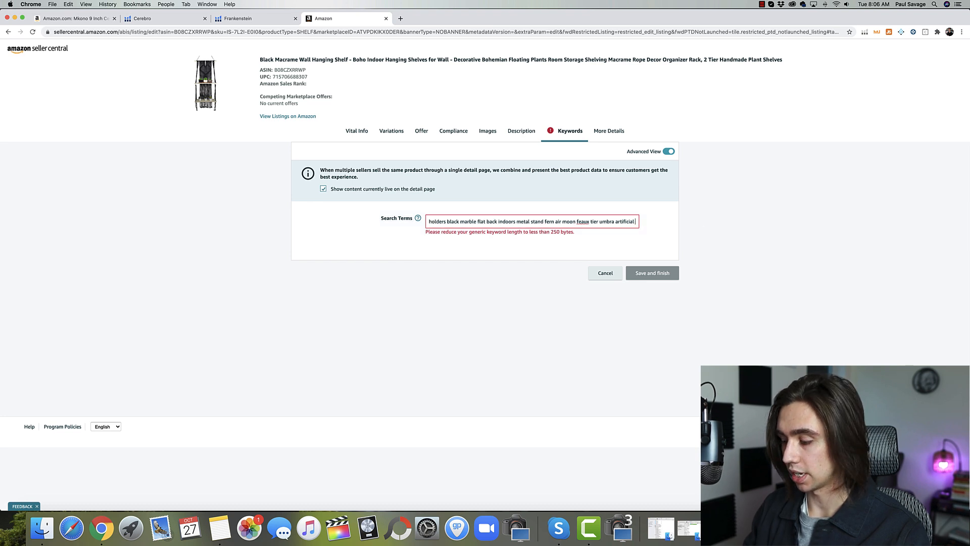
left_click(651, 272)
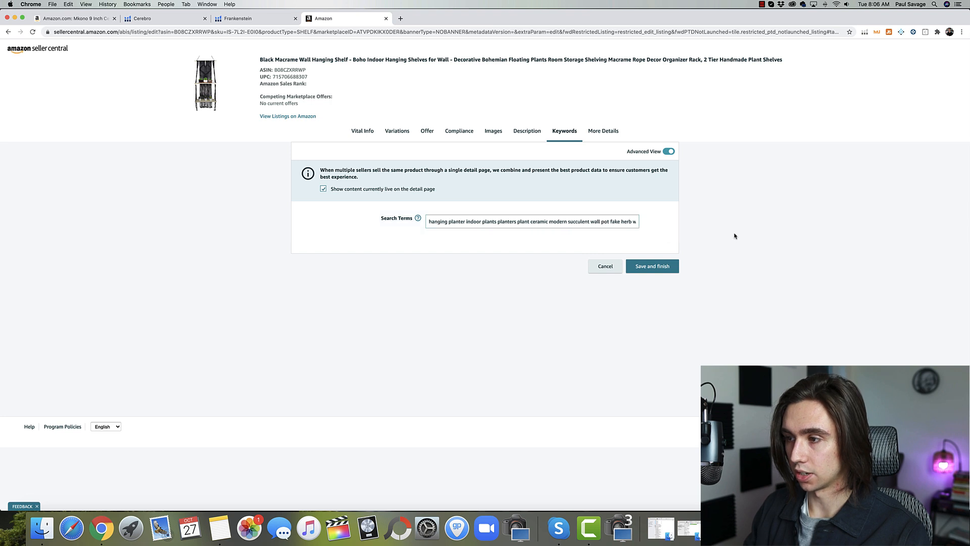
left_click(530, 221)
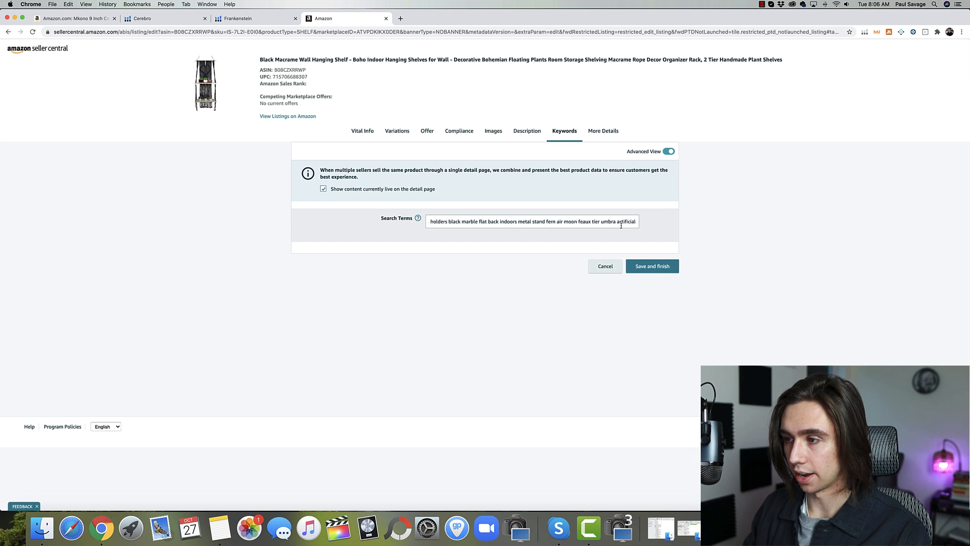
Trim further words until the planter list clears the 250-byte warning.
double_click(609, 221)
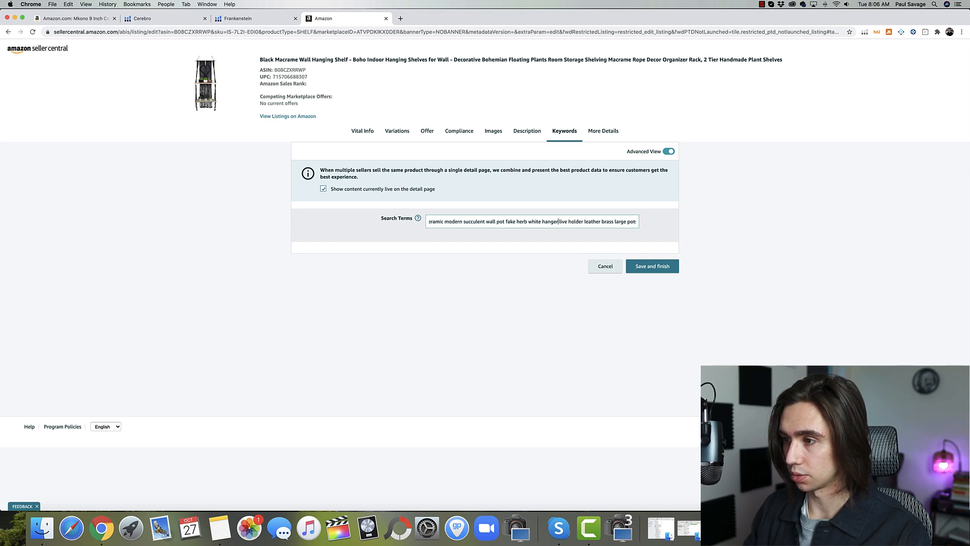
left_click(652, 265)
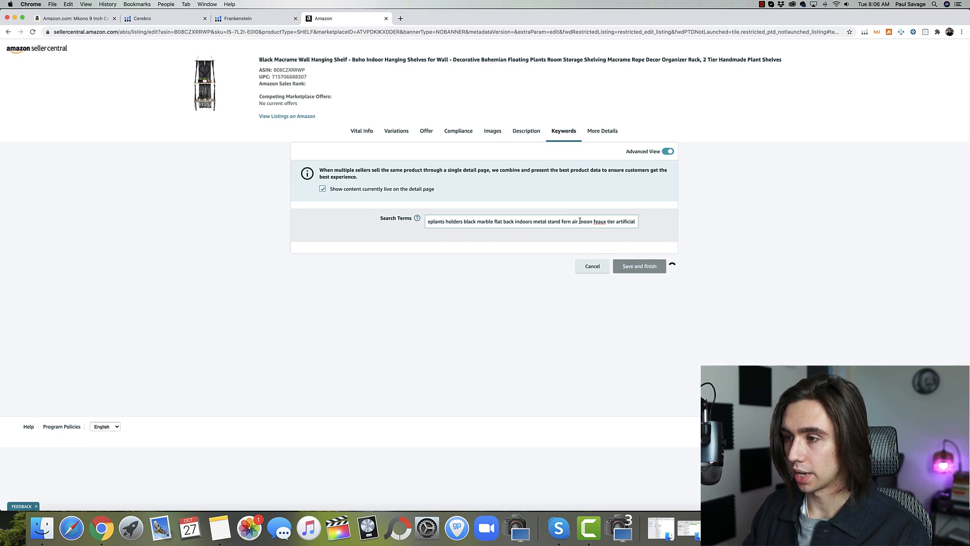
type("hanging planter indoor plants planters plant ceramic modern succulent wall pot fake herb w")
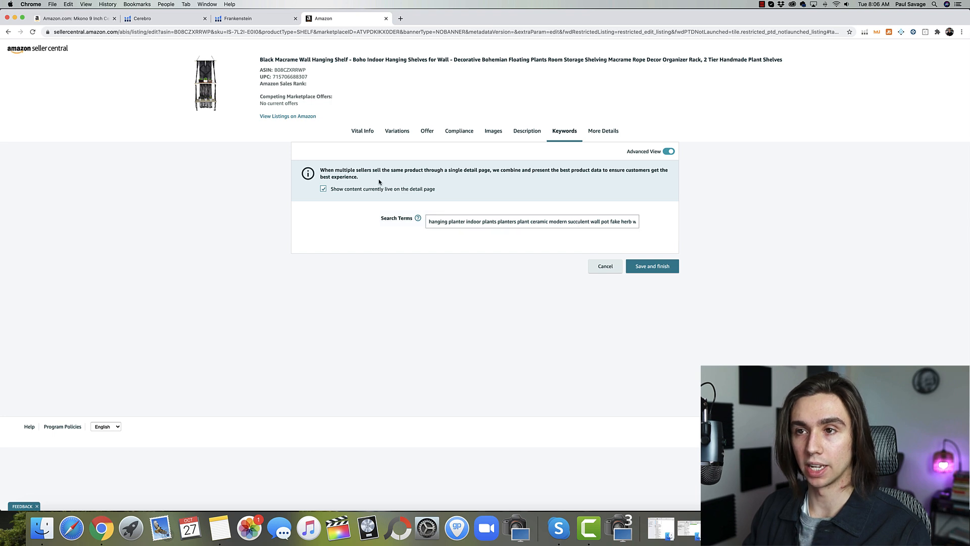
mouse_move(233, 273)
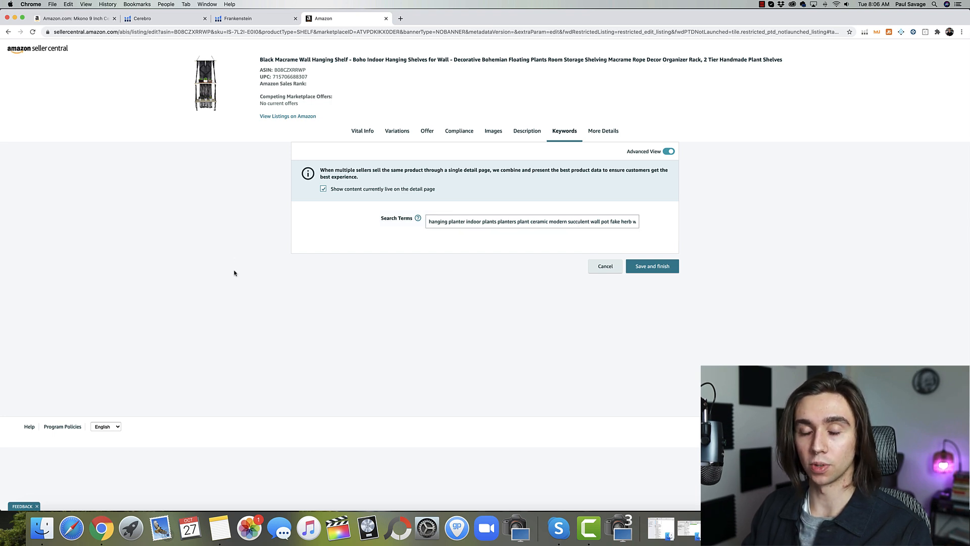